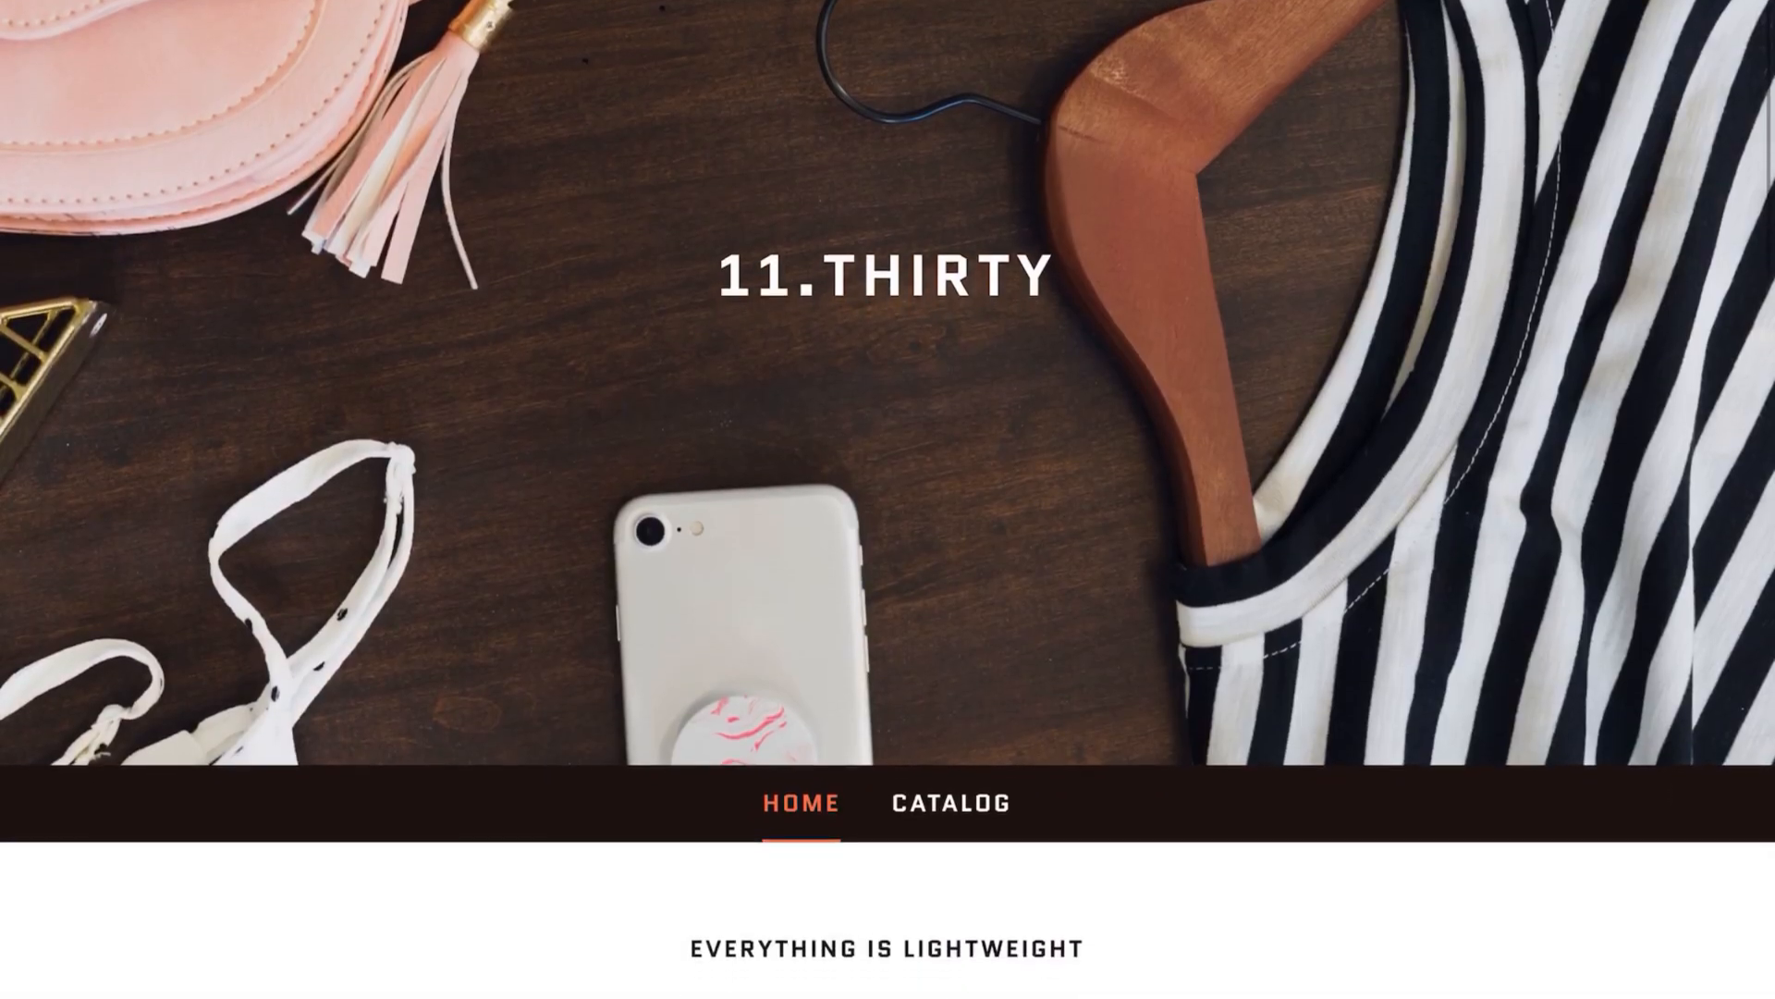
Switch on AssistiveTouch under Accessibility > Touch.
{"action": "scroll", "scroll_direction": "down", "scroll_amount": 3}
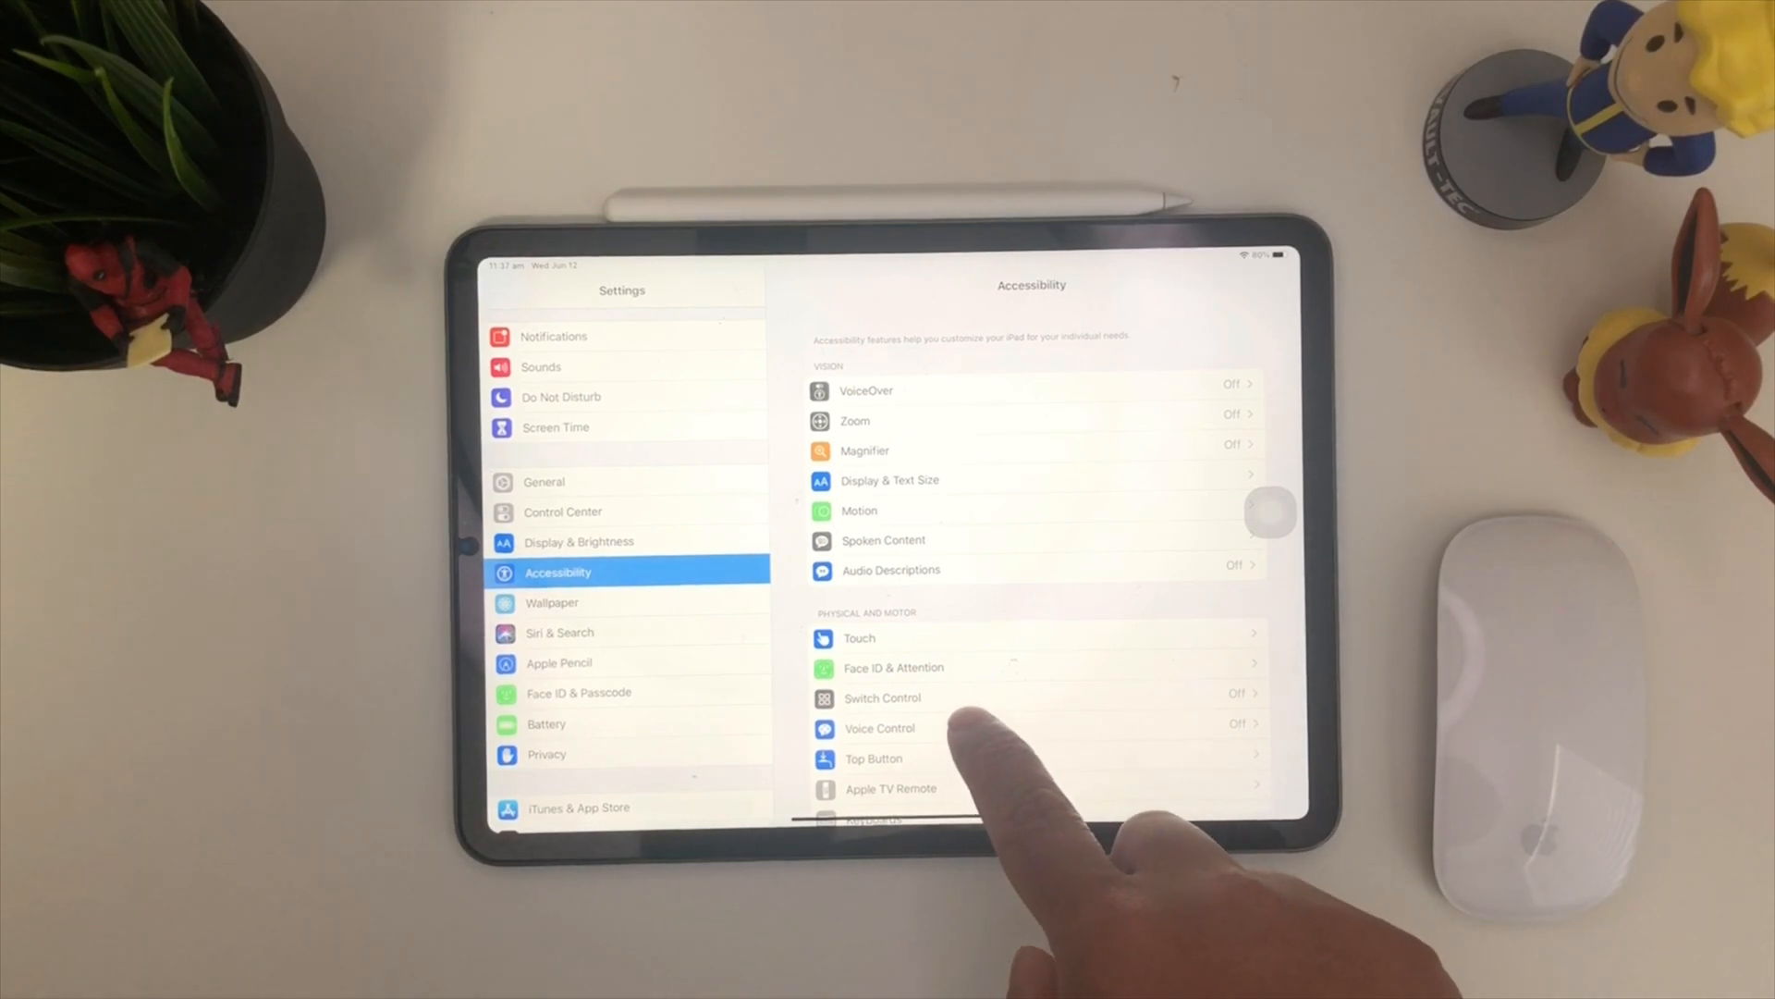
{"action": "scroll", "scroll_direction": "down", "scroll_amount": 3}
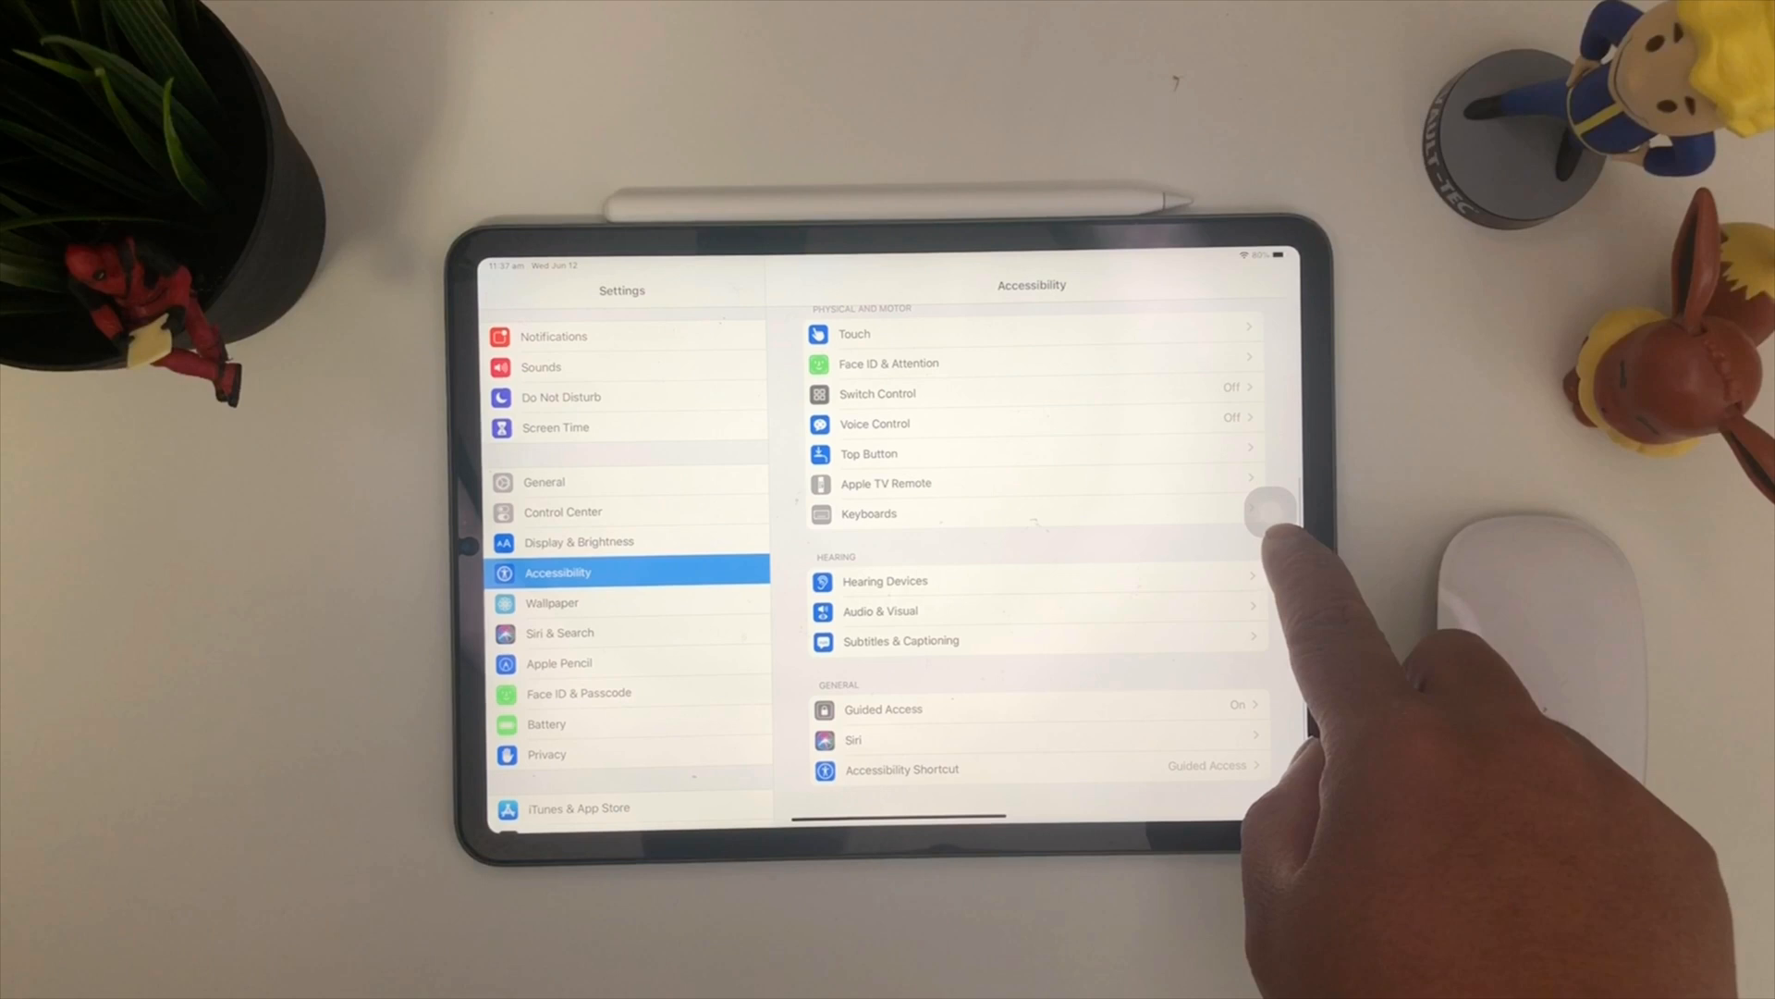
{"action": "scroll", "scroll_direction": "down", "scroll_amount": 3}
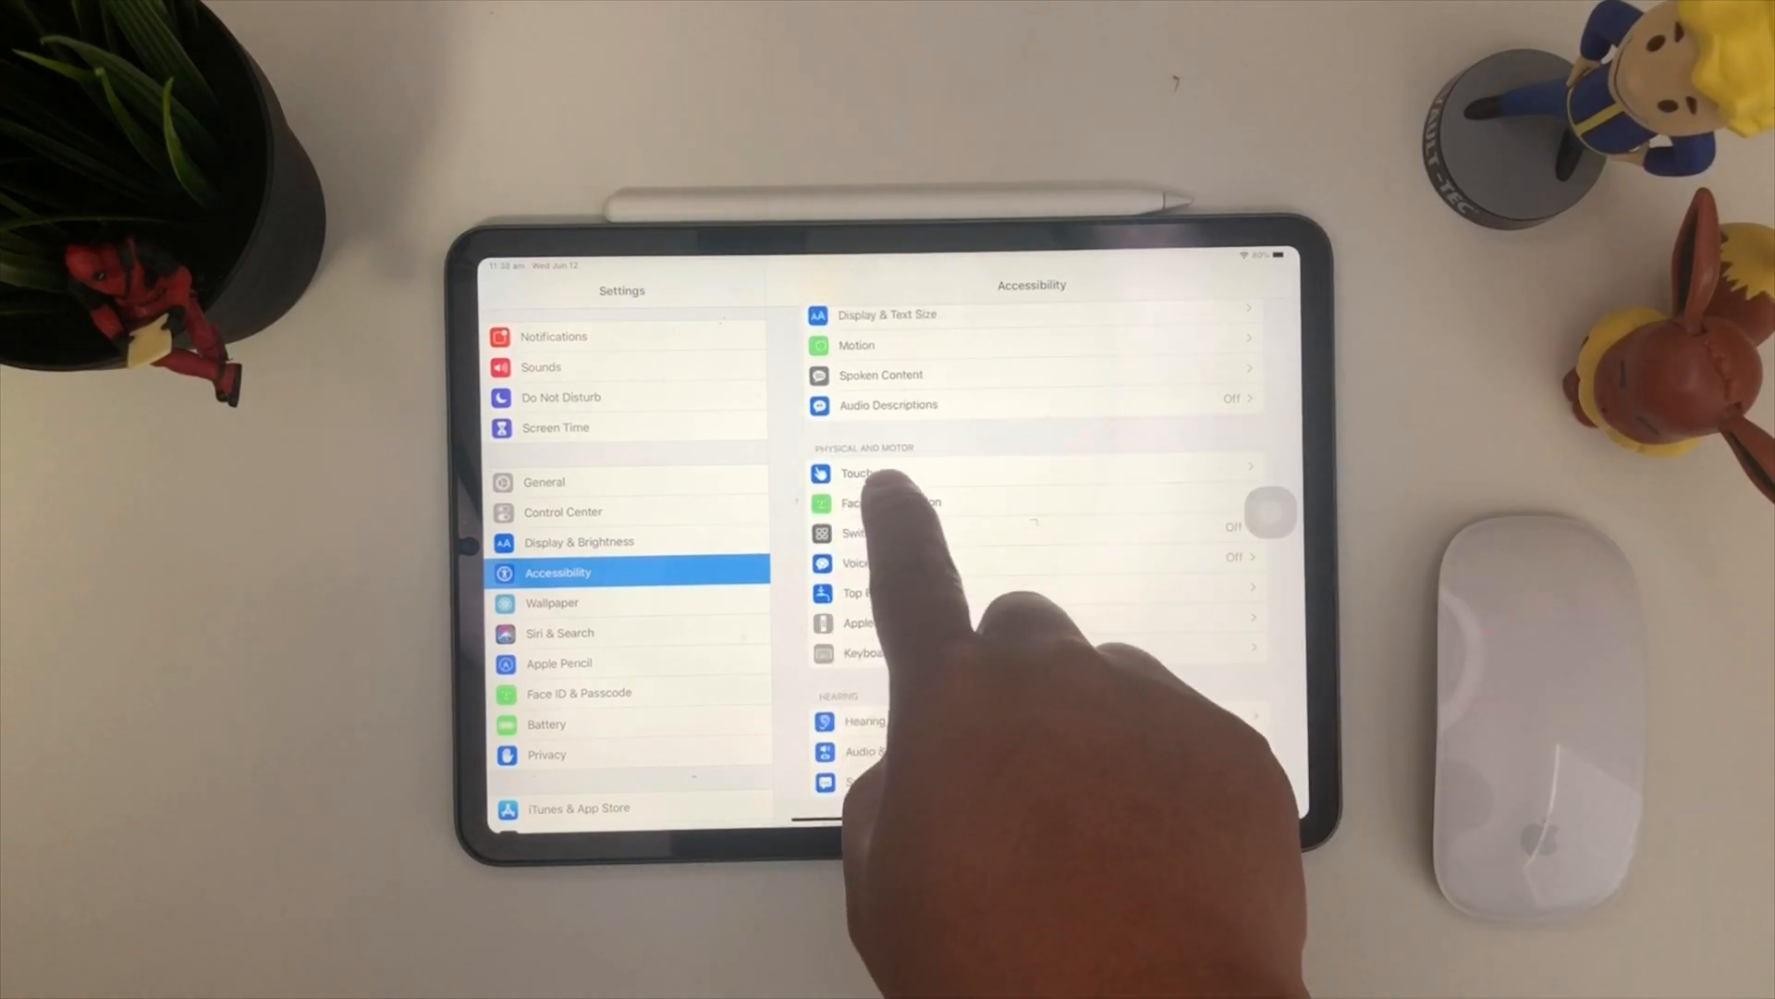
{"action": "left_click", "coordinate": [857, 474]}
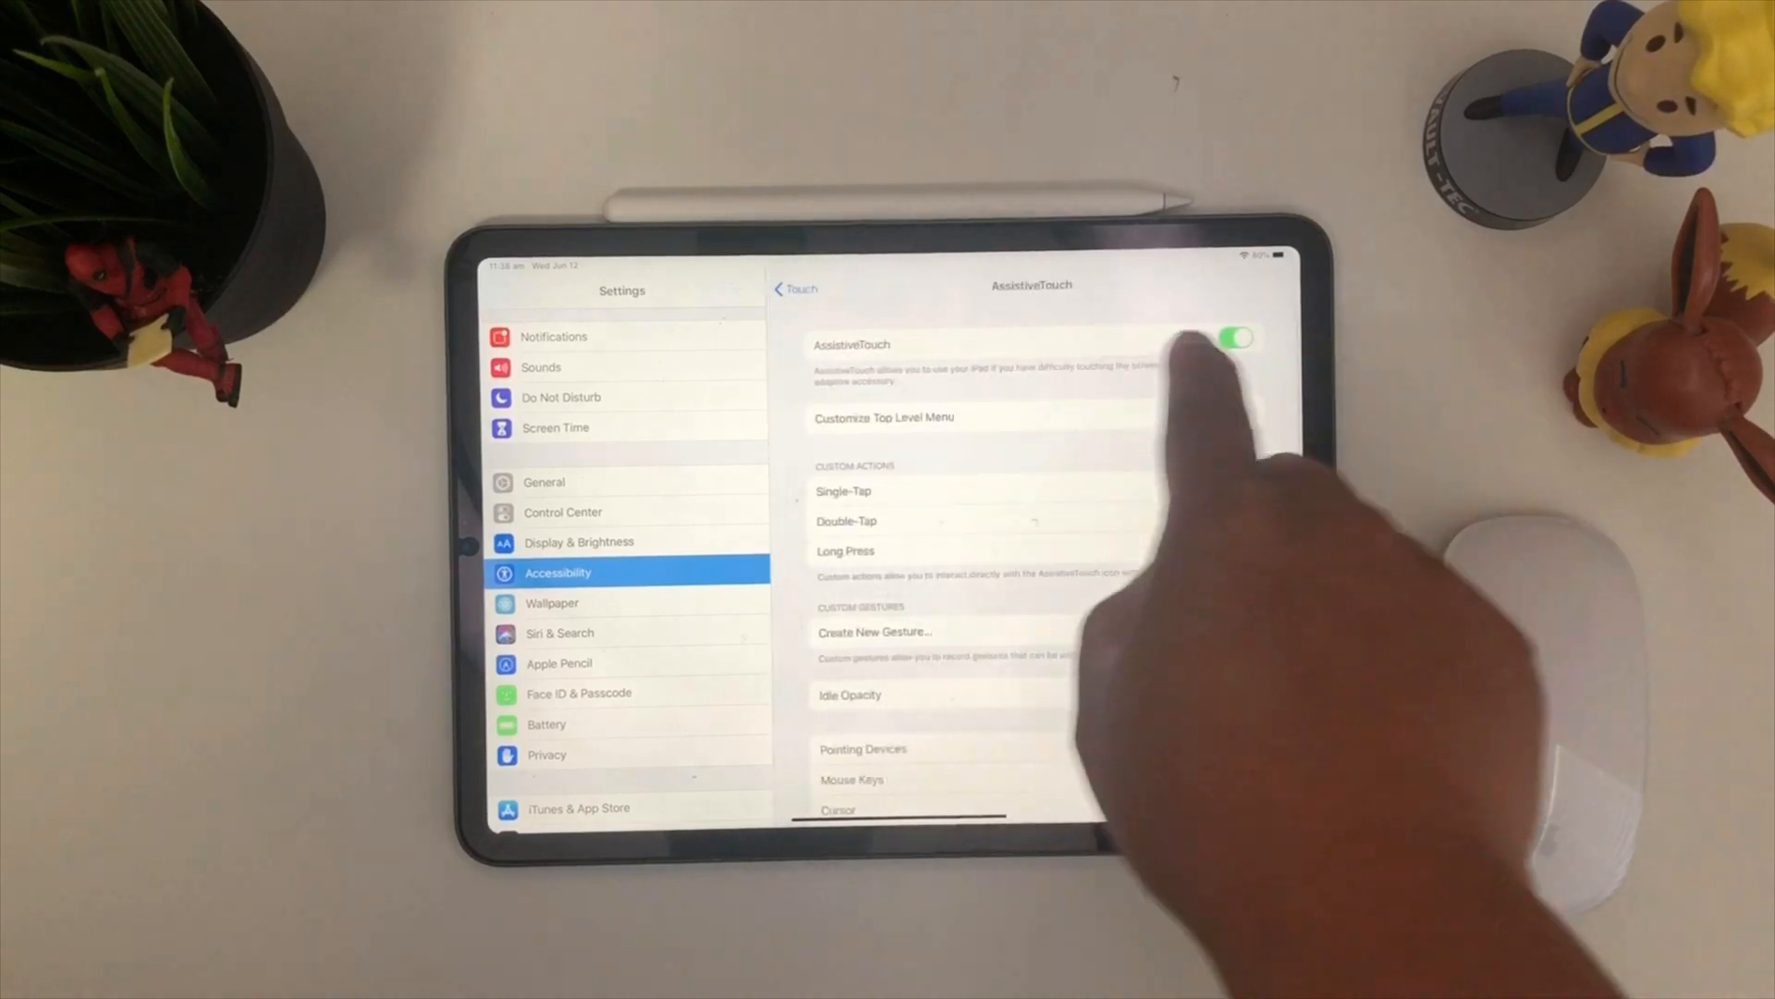
{"action": "left_click", "coordinate": [1237, 338]}
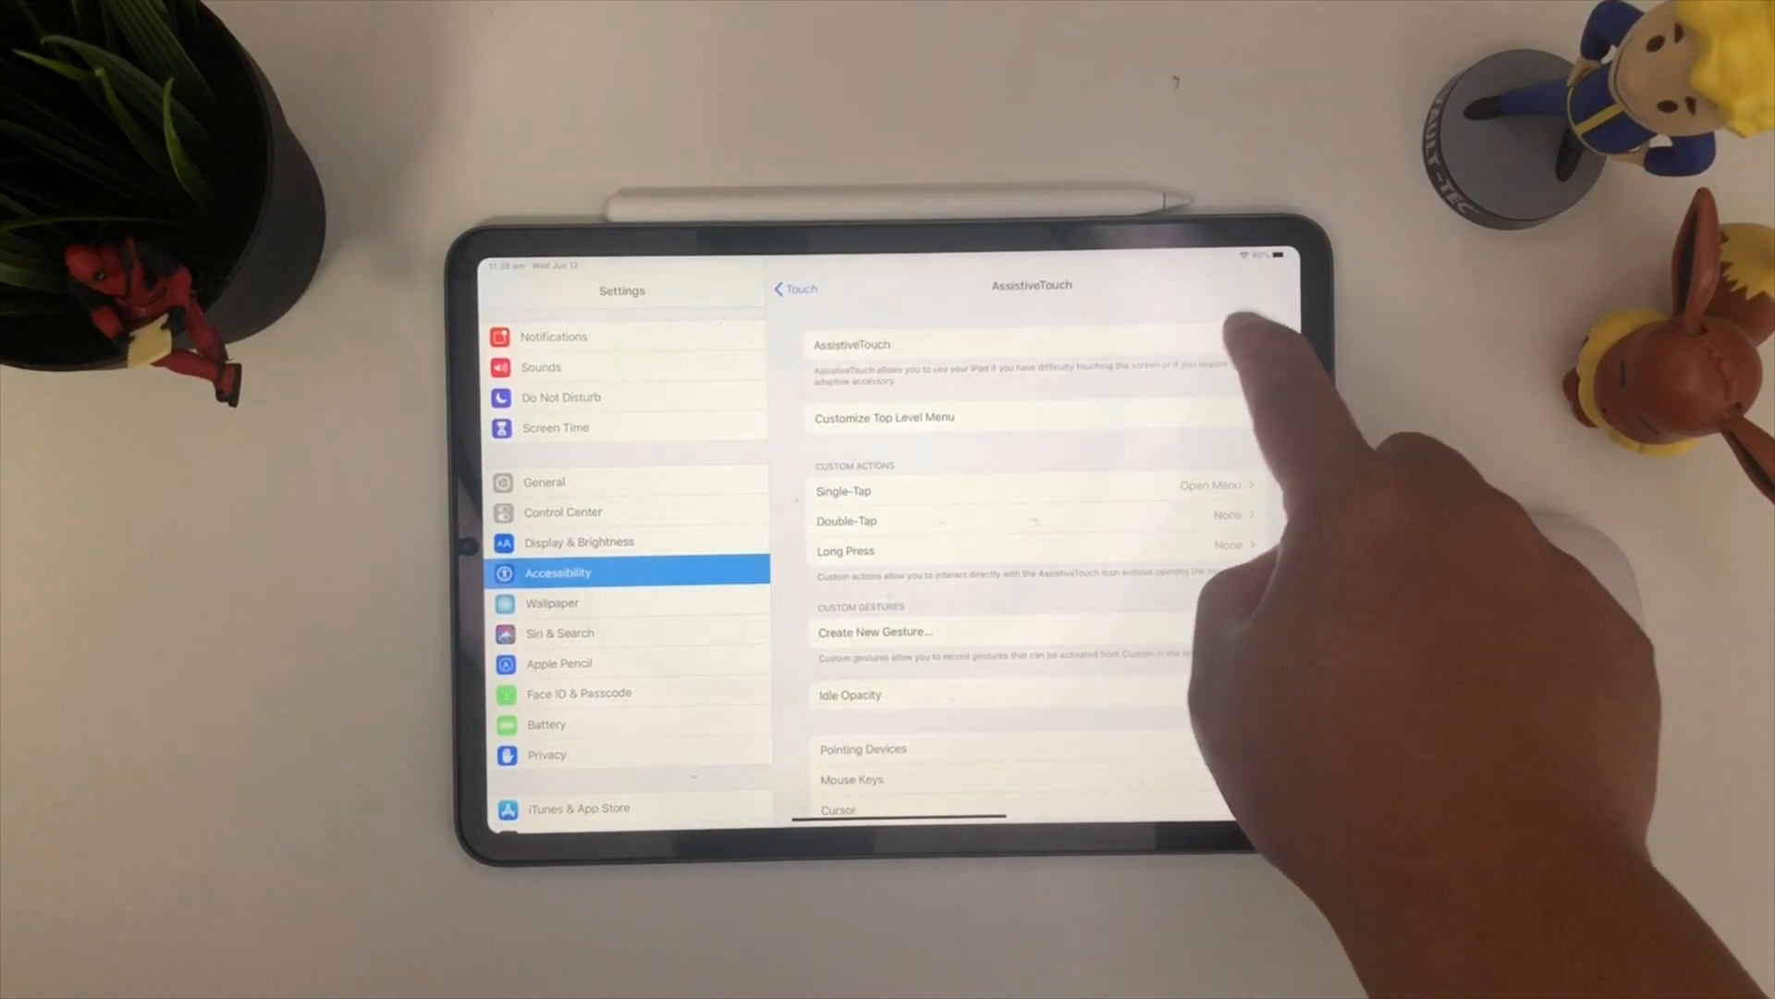
{"action": "left_click", "coordinate": [1235, 338]}
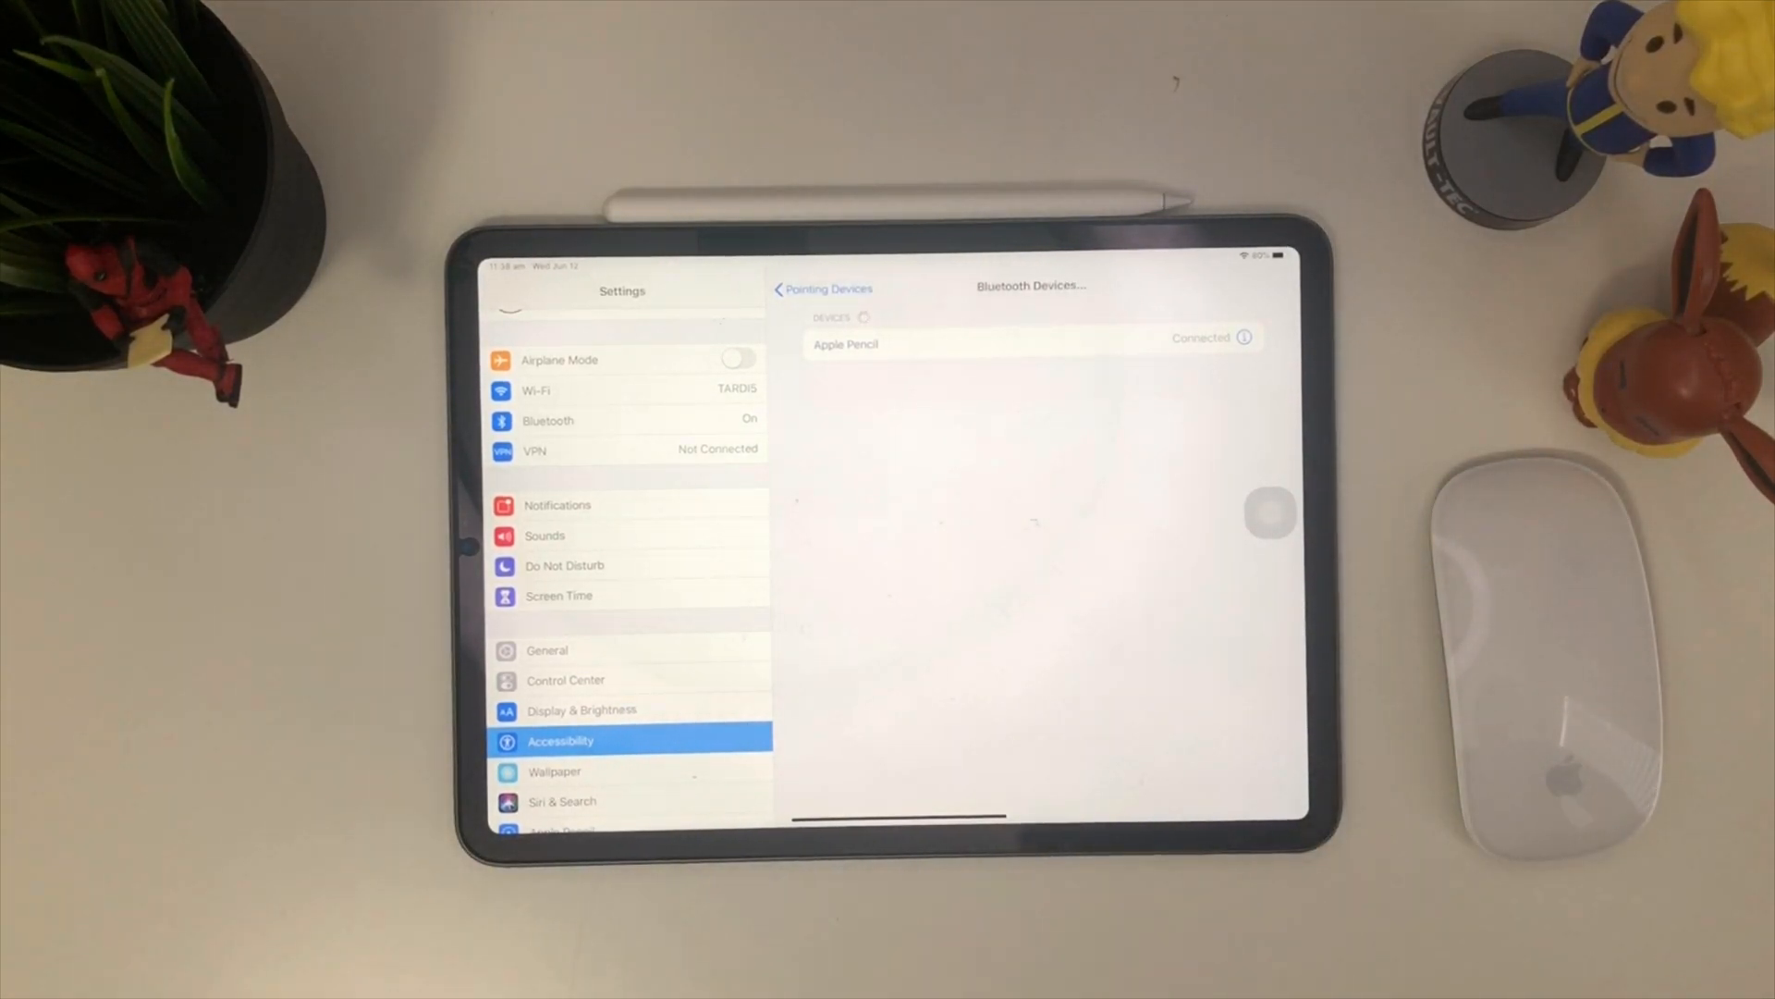
Pair the mouse from Bluetooth Devices and return to the Pointing Devices list.
{"action": "left_click", "coordinate": [822, 287]}
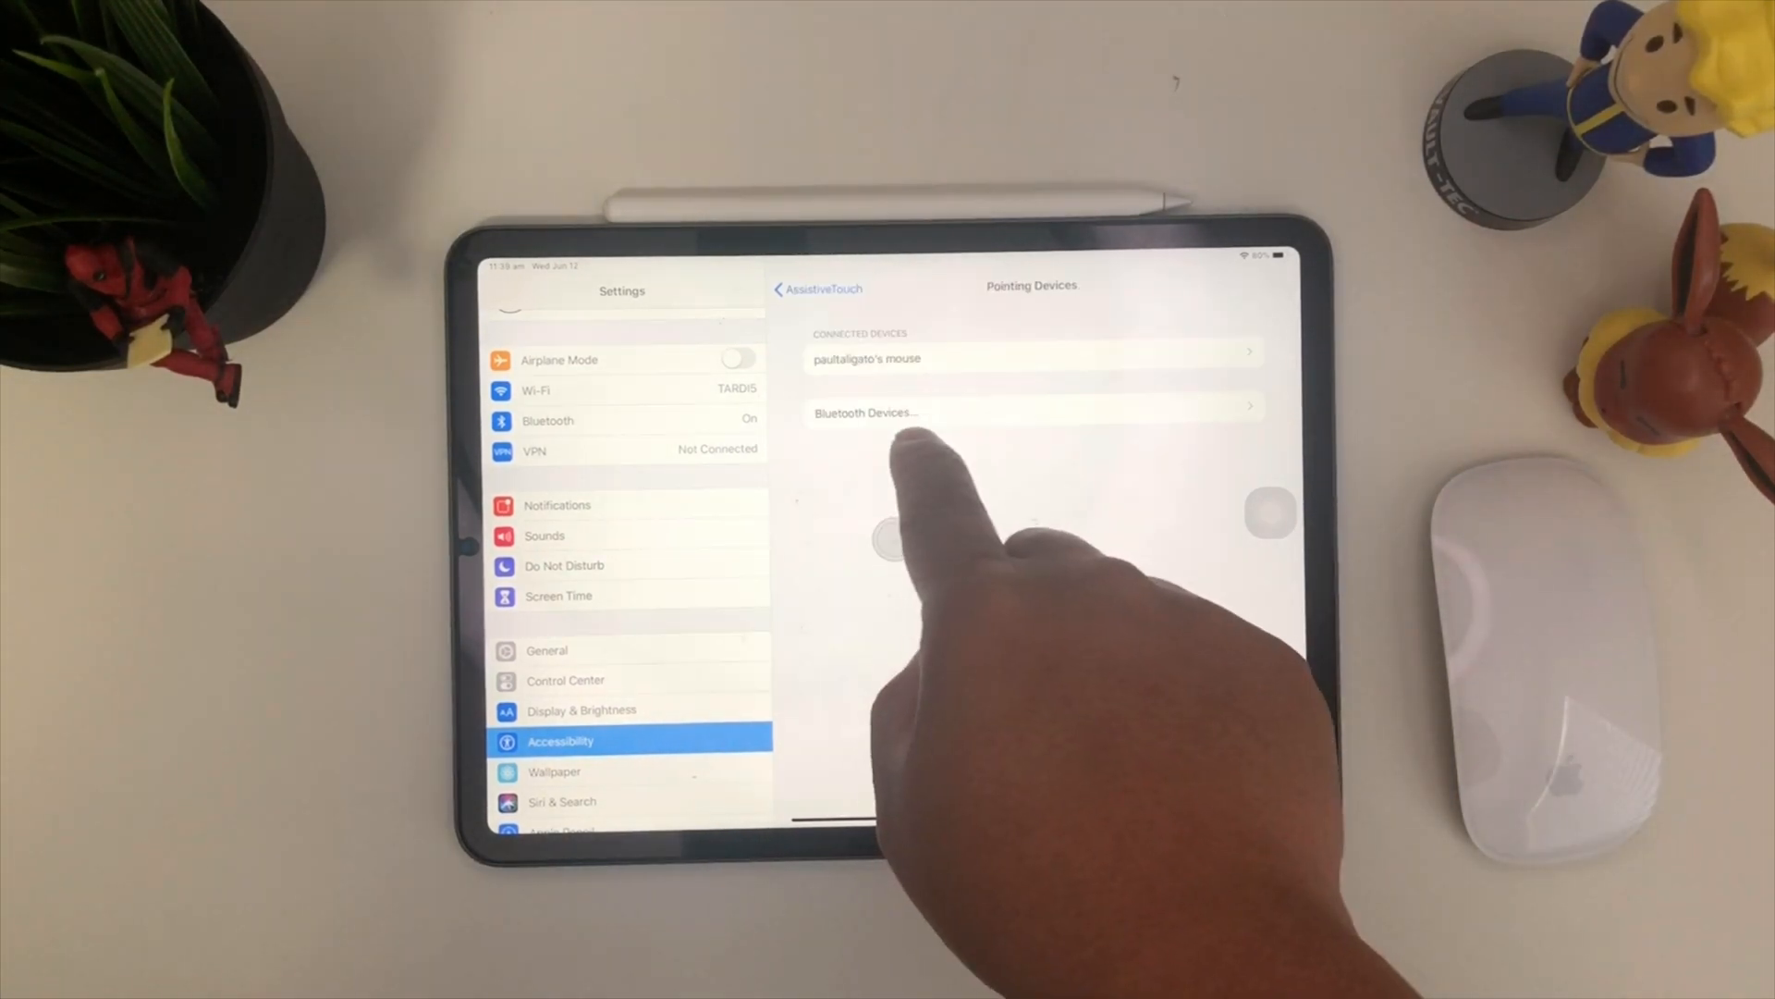
{"action": "left_click", "coordinate": [1030, 412]}
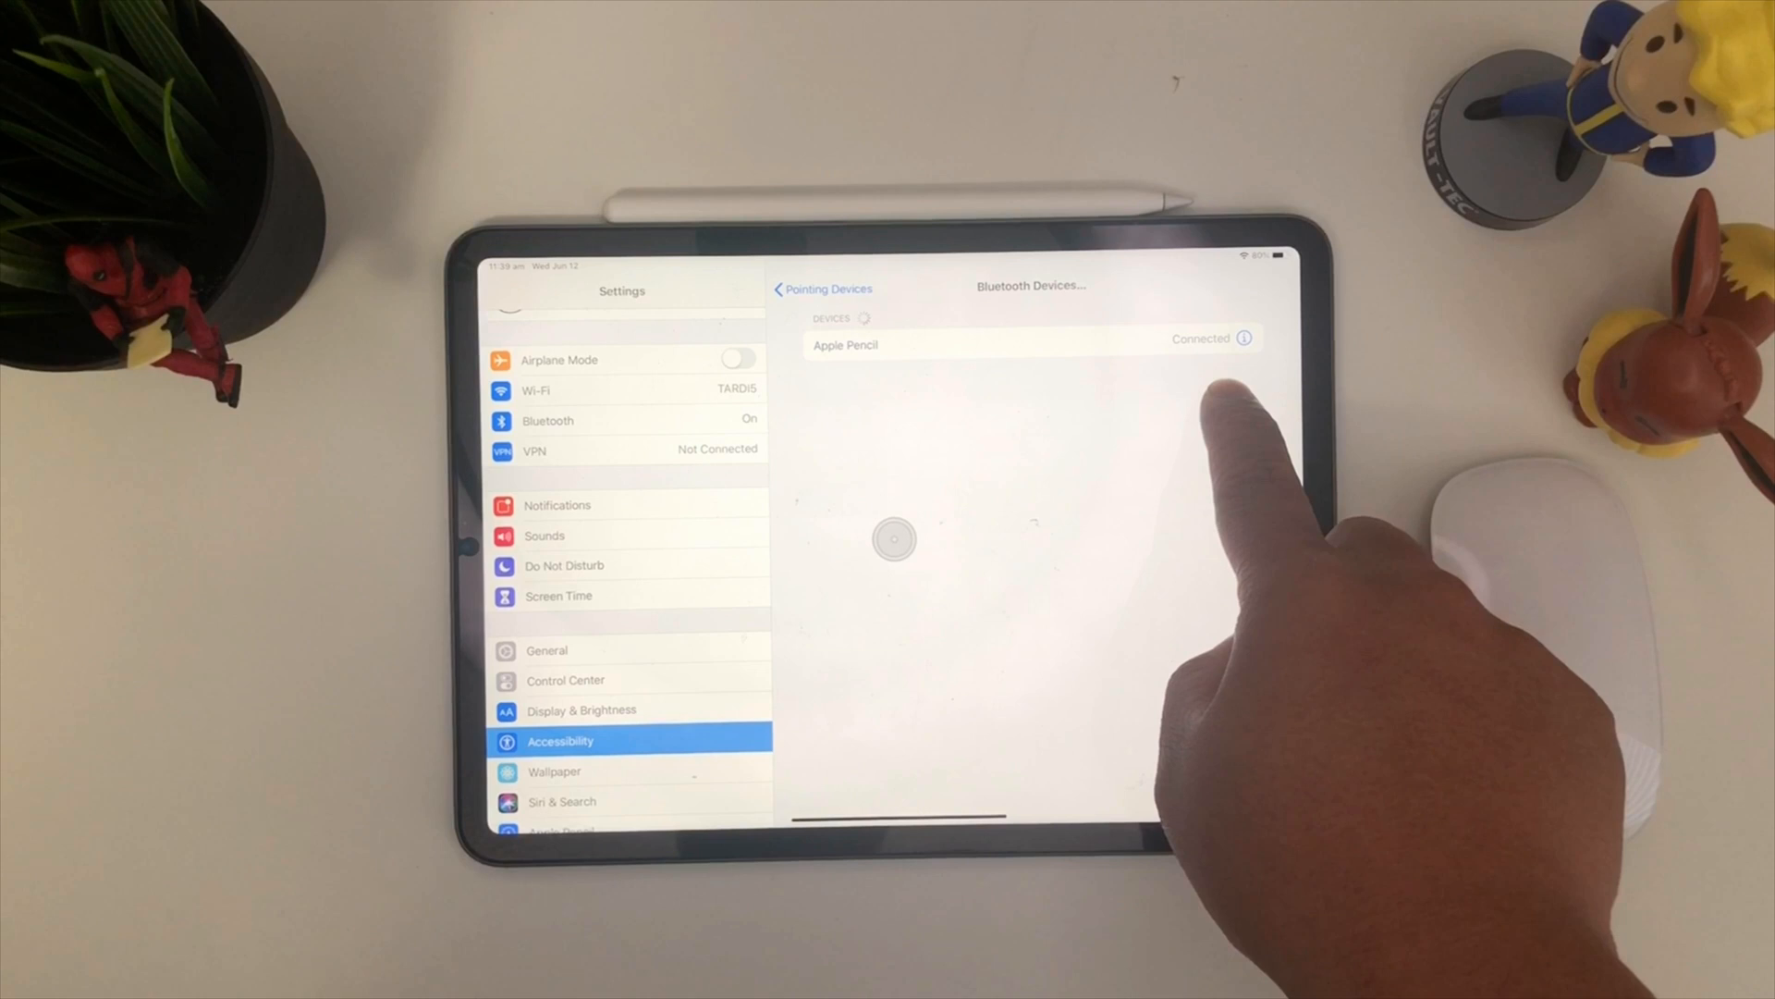
{"action": "left_click", "coordinate": [822, 288]}
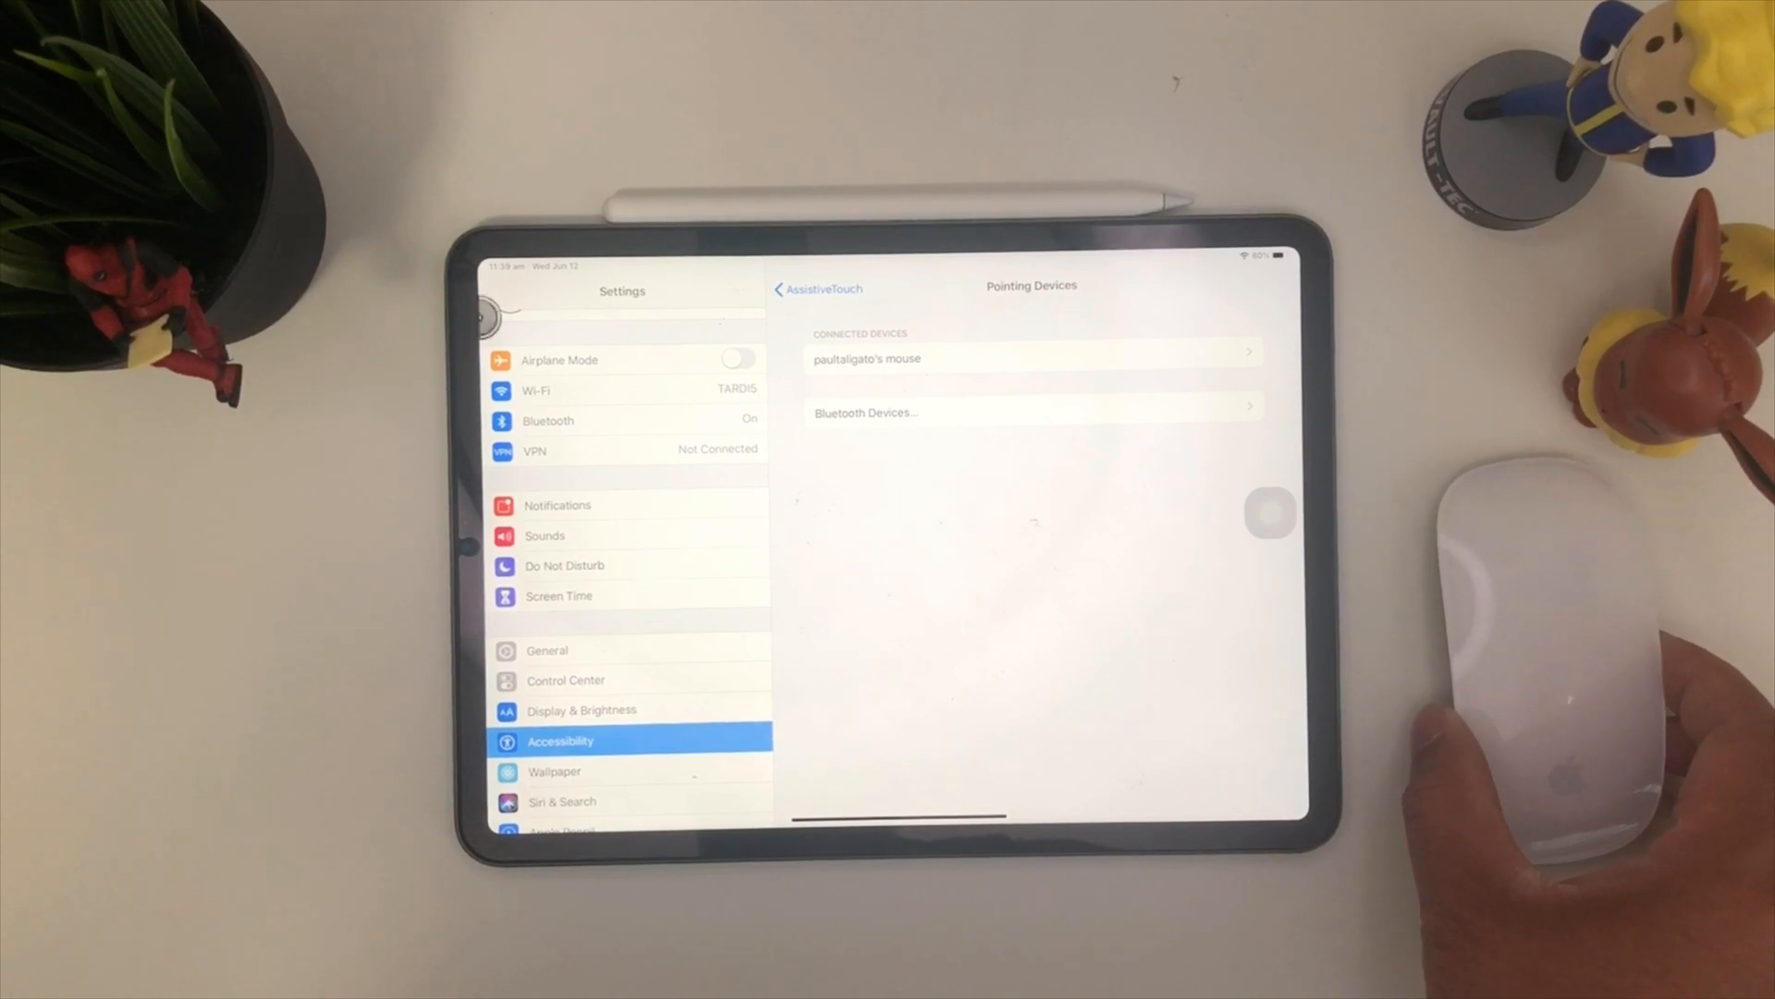
{"action": "mouse_move", "coordinate": [707, 521]}
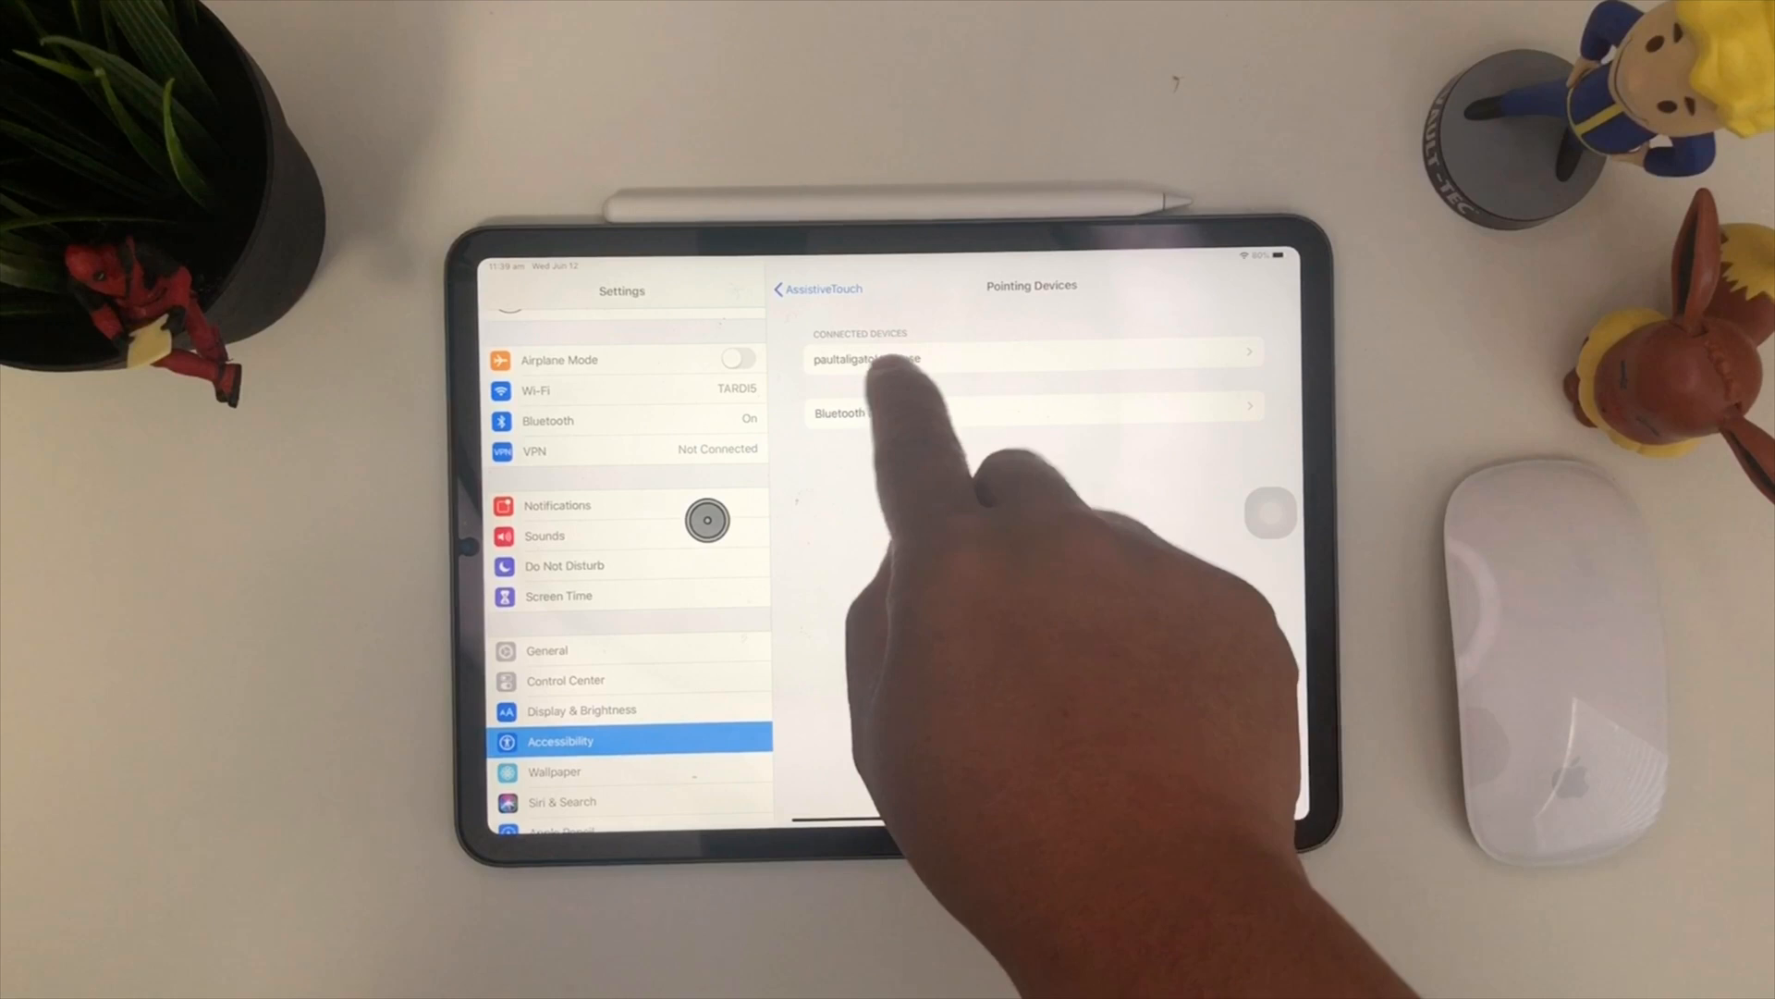
Assign the mouse's Button 1 to Single-Tap and Button 2 to Open Menu.
{"action": "left_click", "coordinate": [866, 359]}
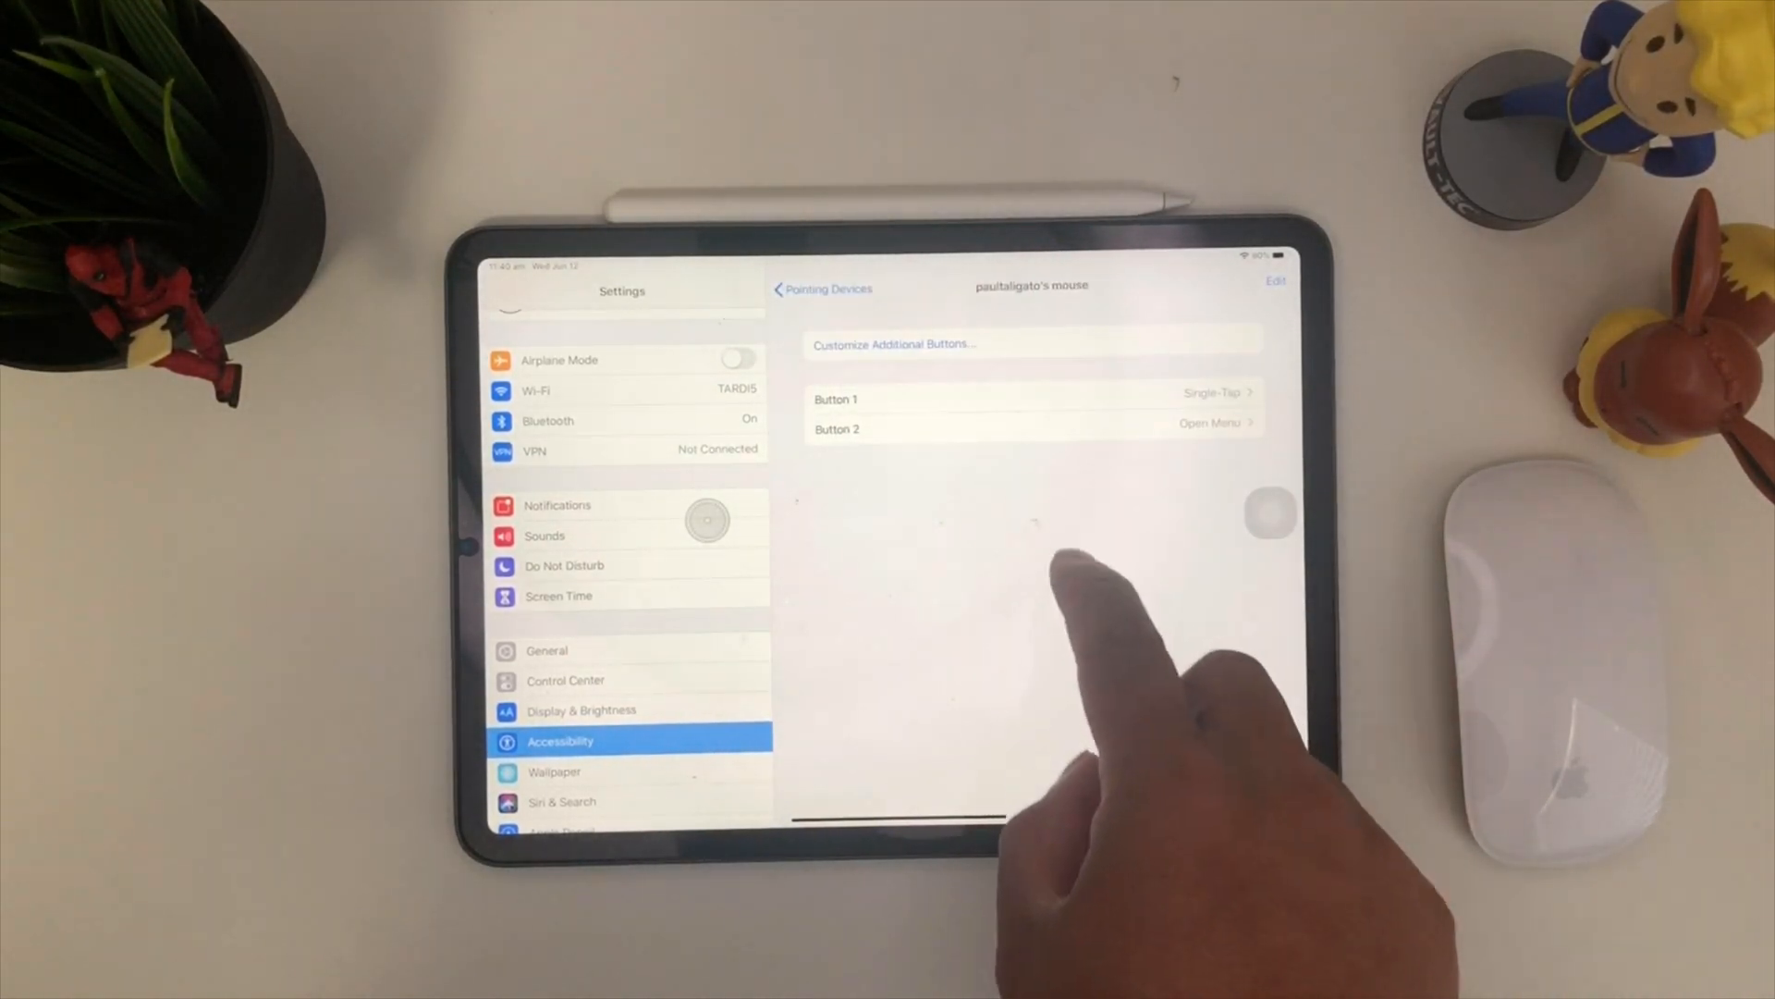
{"action": "left_click", "coordinate": [893, 344]}
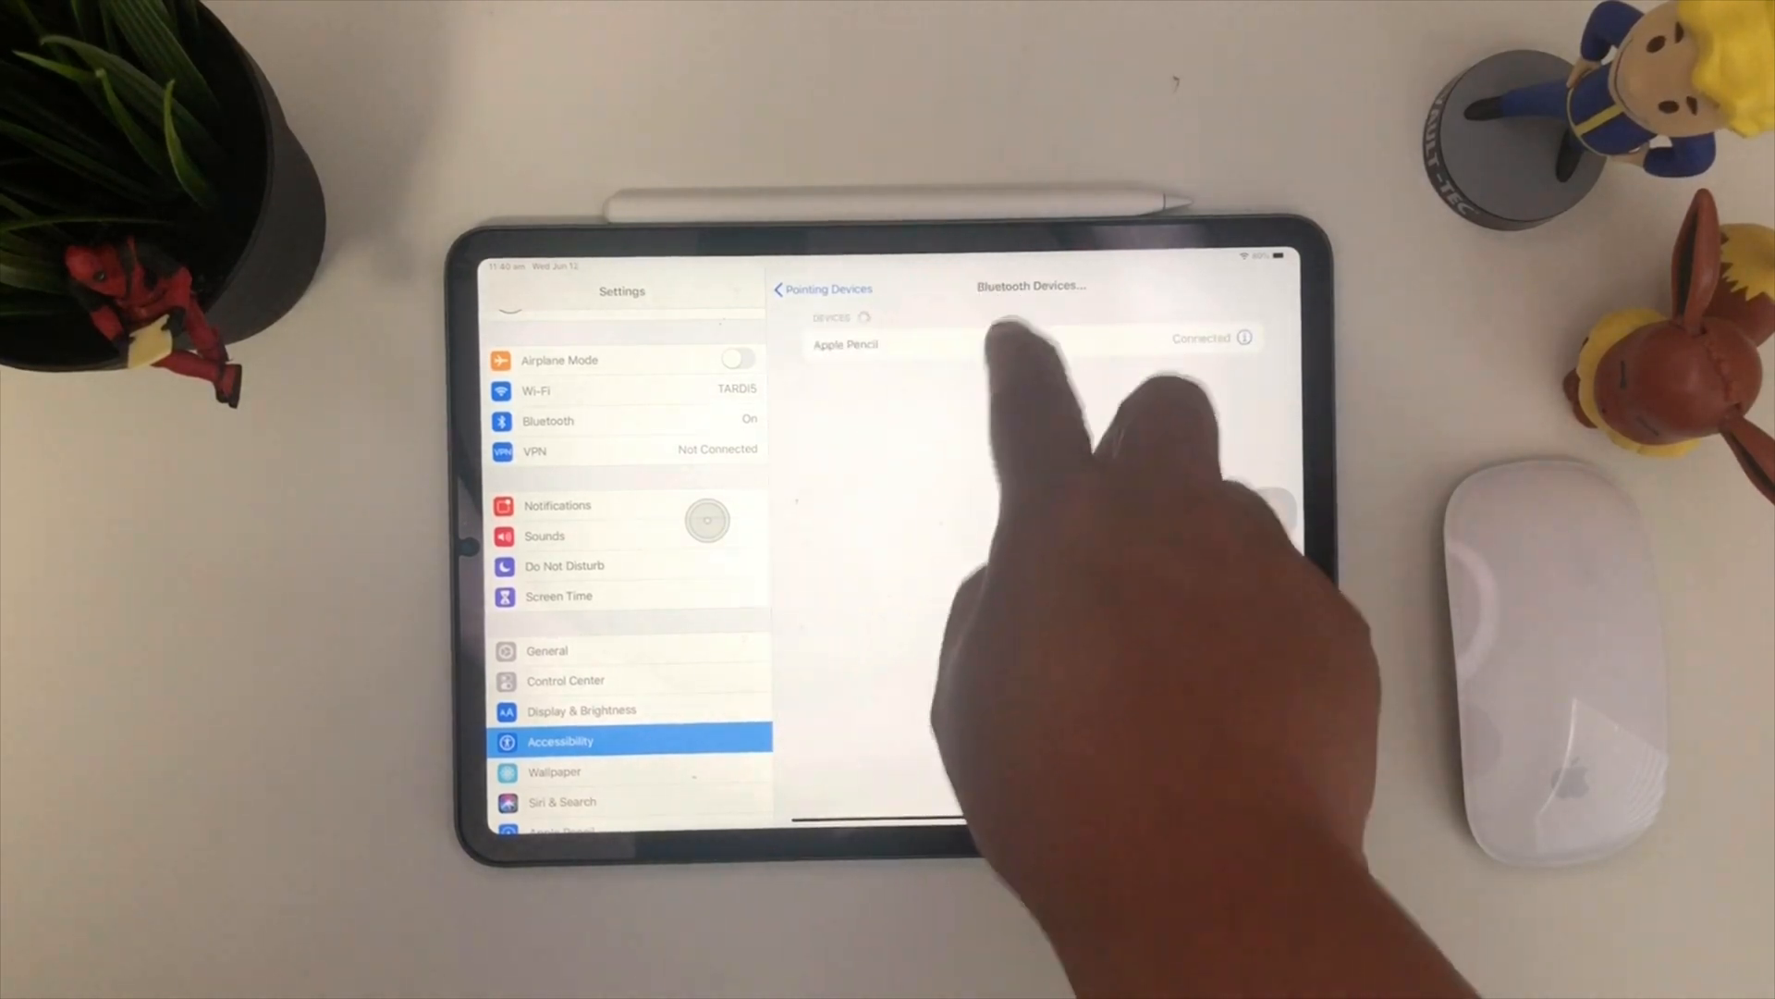
Reveal Show Onscreen Keyboard and Always Show Menu in the lower AssistiveTouch settings.
{"action": "left_click", "coordinate": [827, 288]}
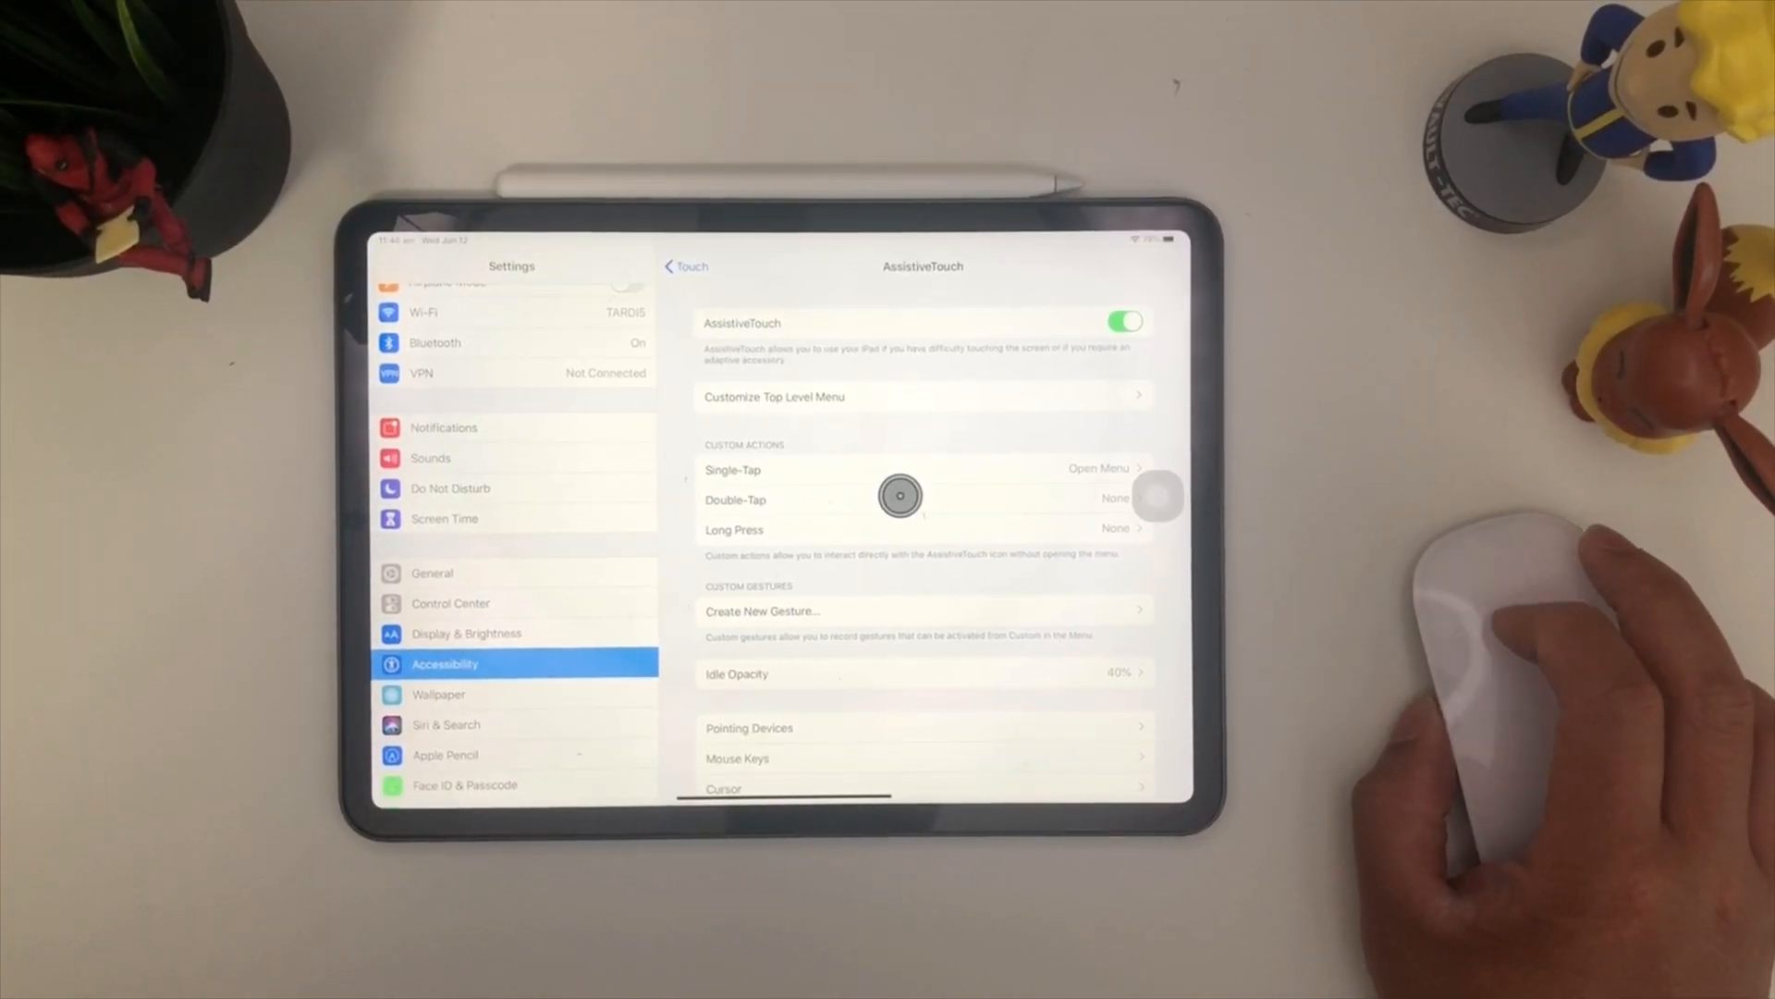
{"action": "mouse_move", "coordinate": [872, 688]}
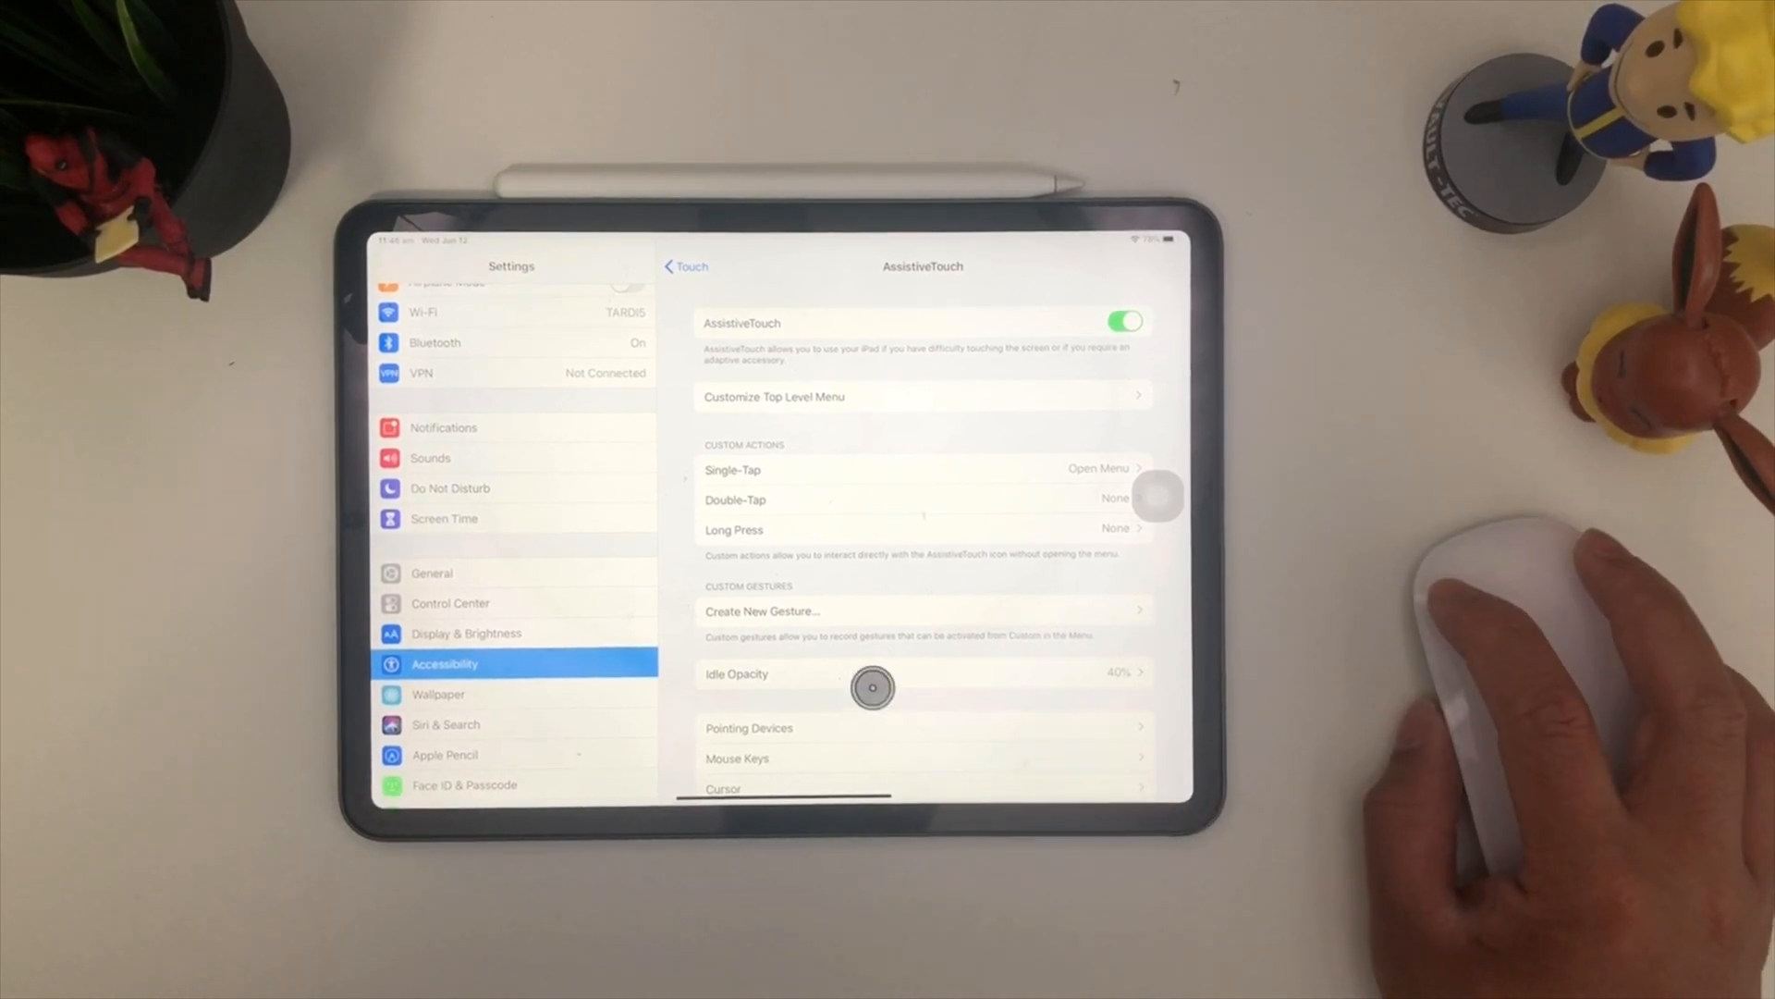
{"action": "scroll", "scroll_direction": "down", "scroll_amount": 3}
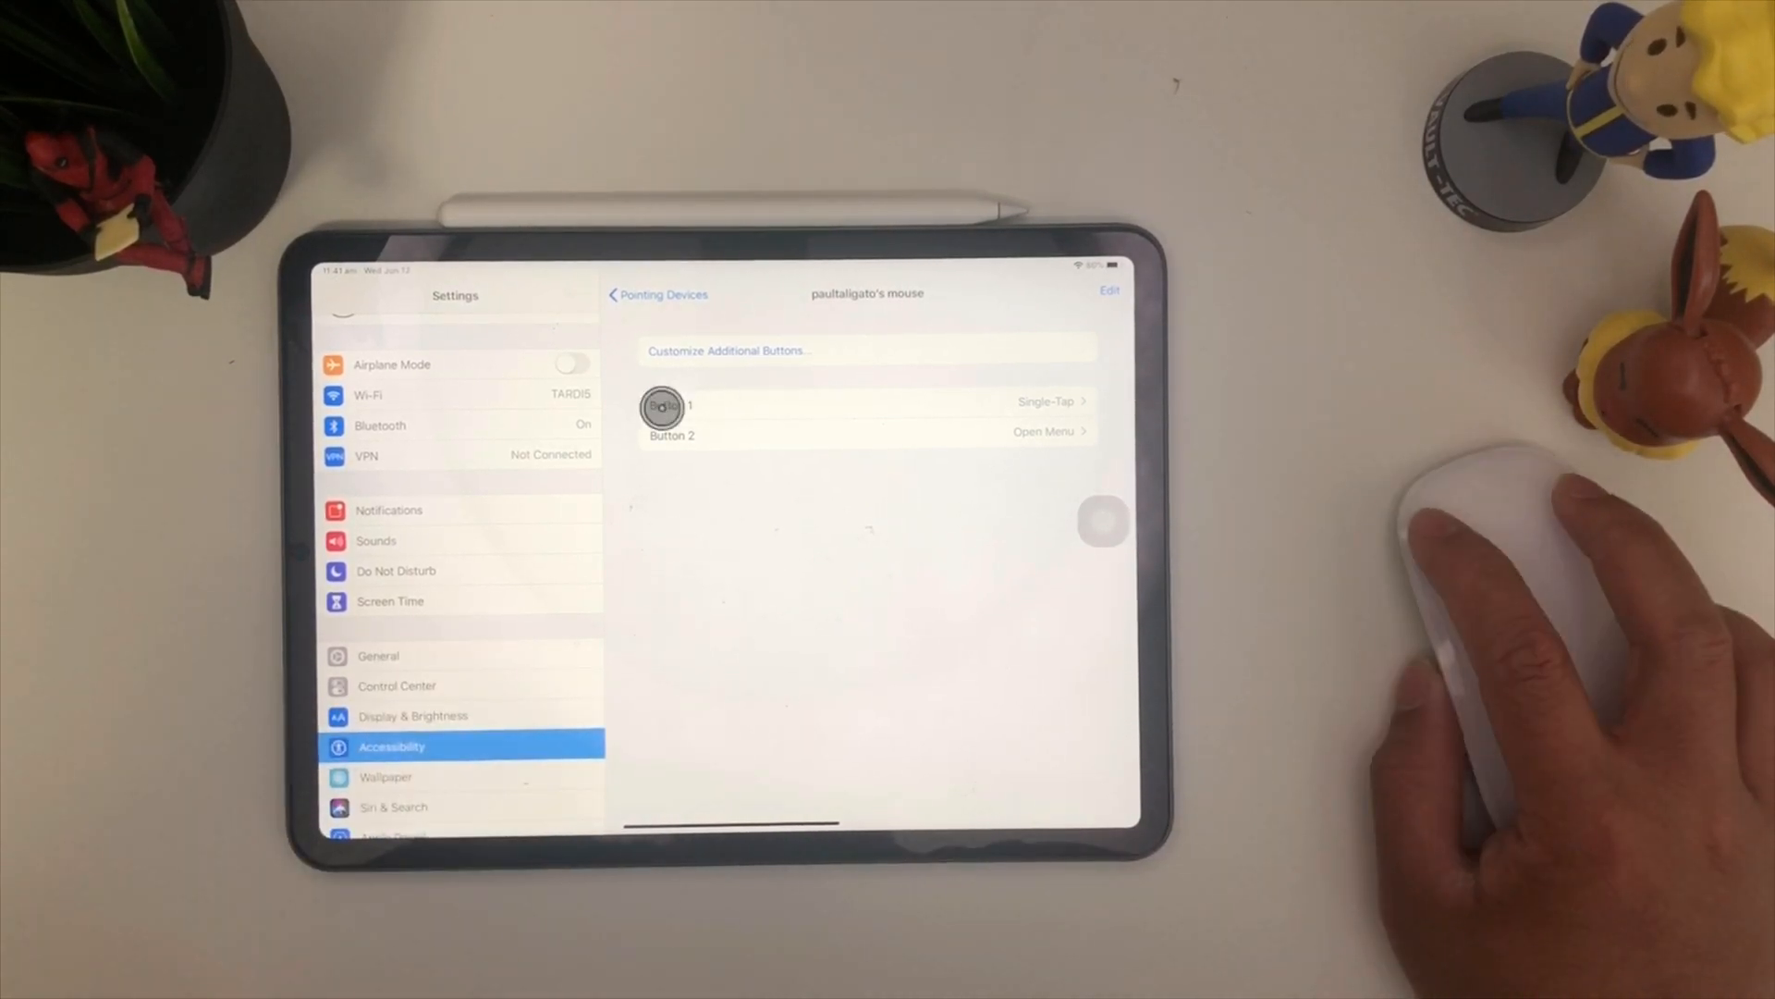
{"action": "left_click", "coordinate": [656, 294]}
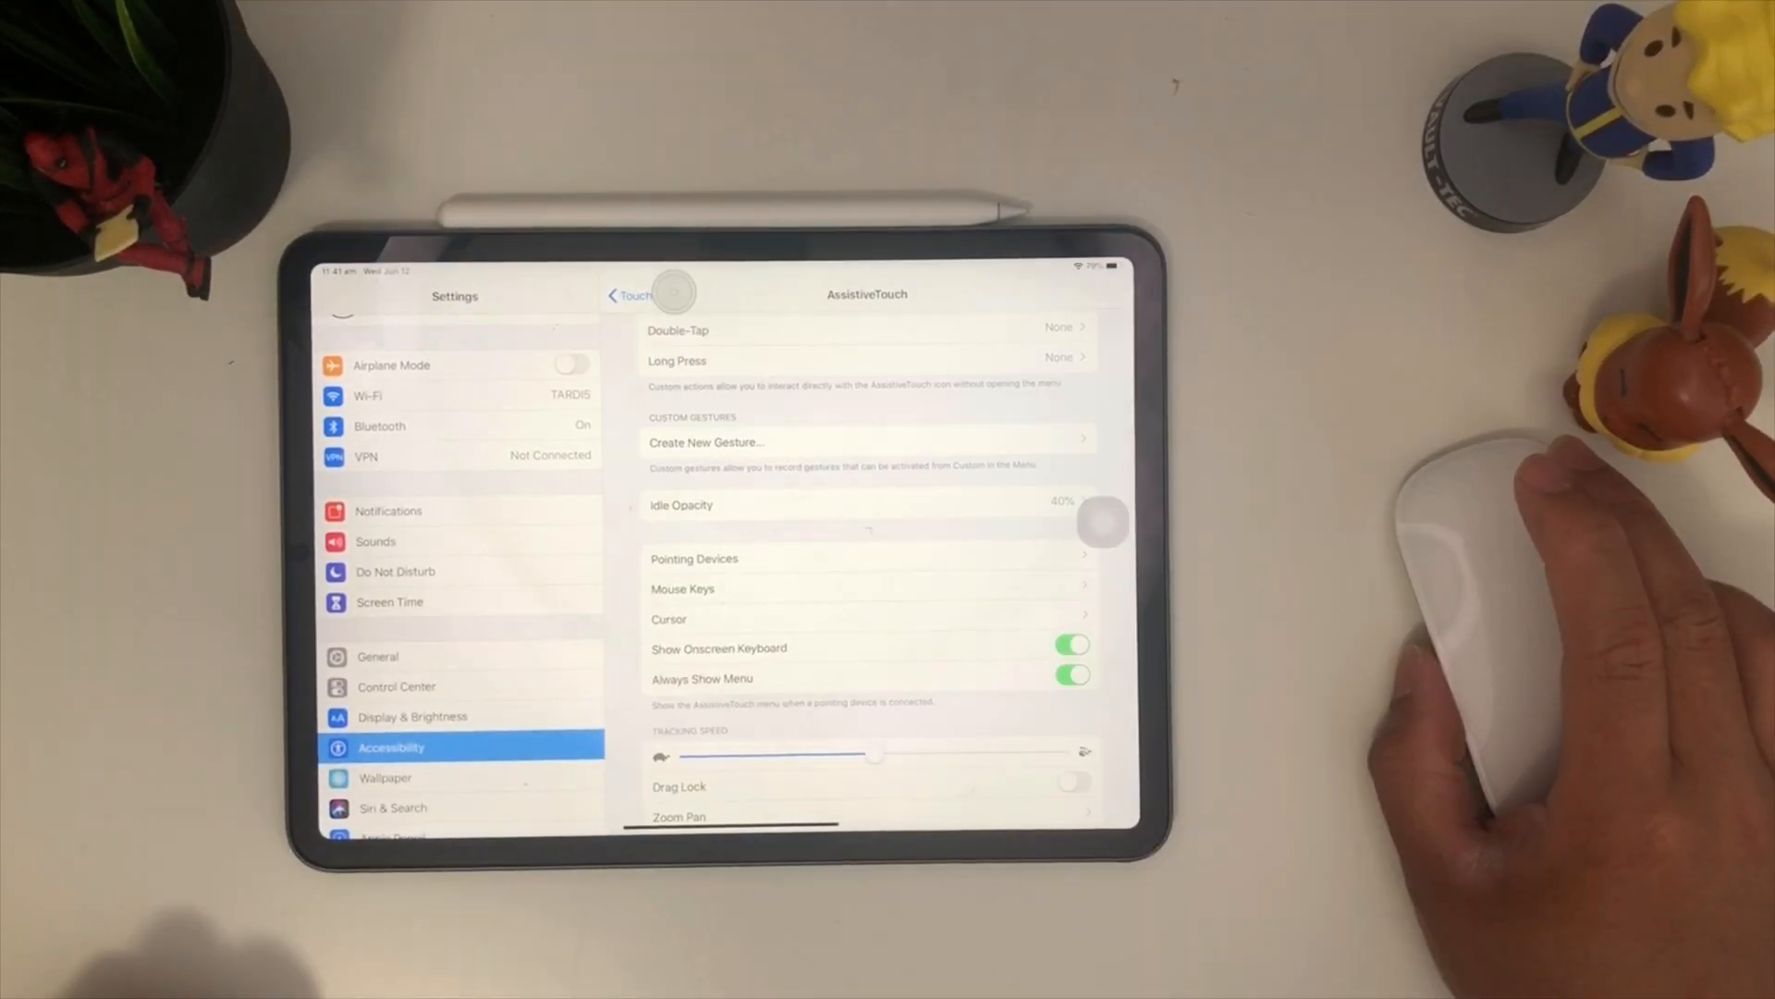
Choose Home from the AssistiveTouch menu to exit Settings.
{"action": "left_click", "coordinate": [674, 293]}
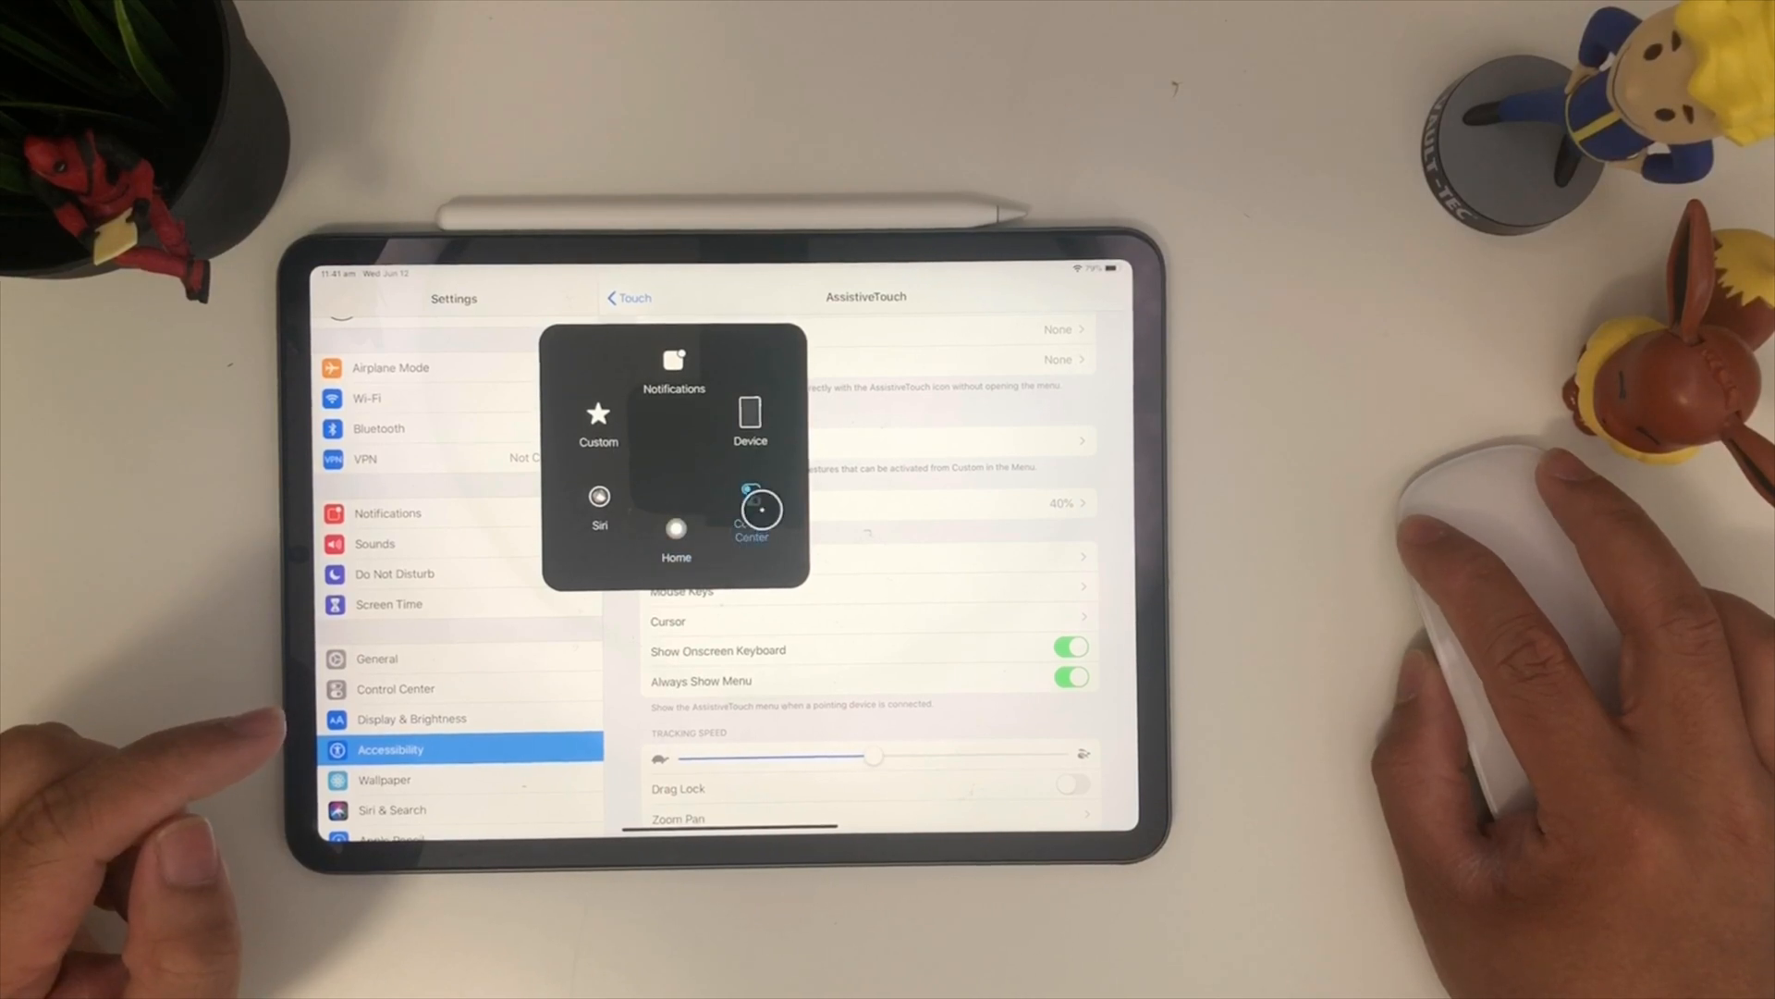
{"action": "left_click", "coordinate": [751, 515]}
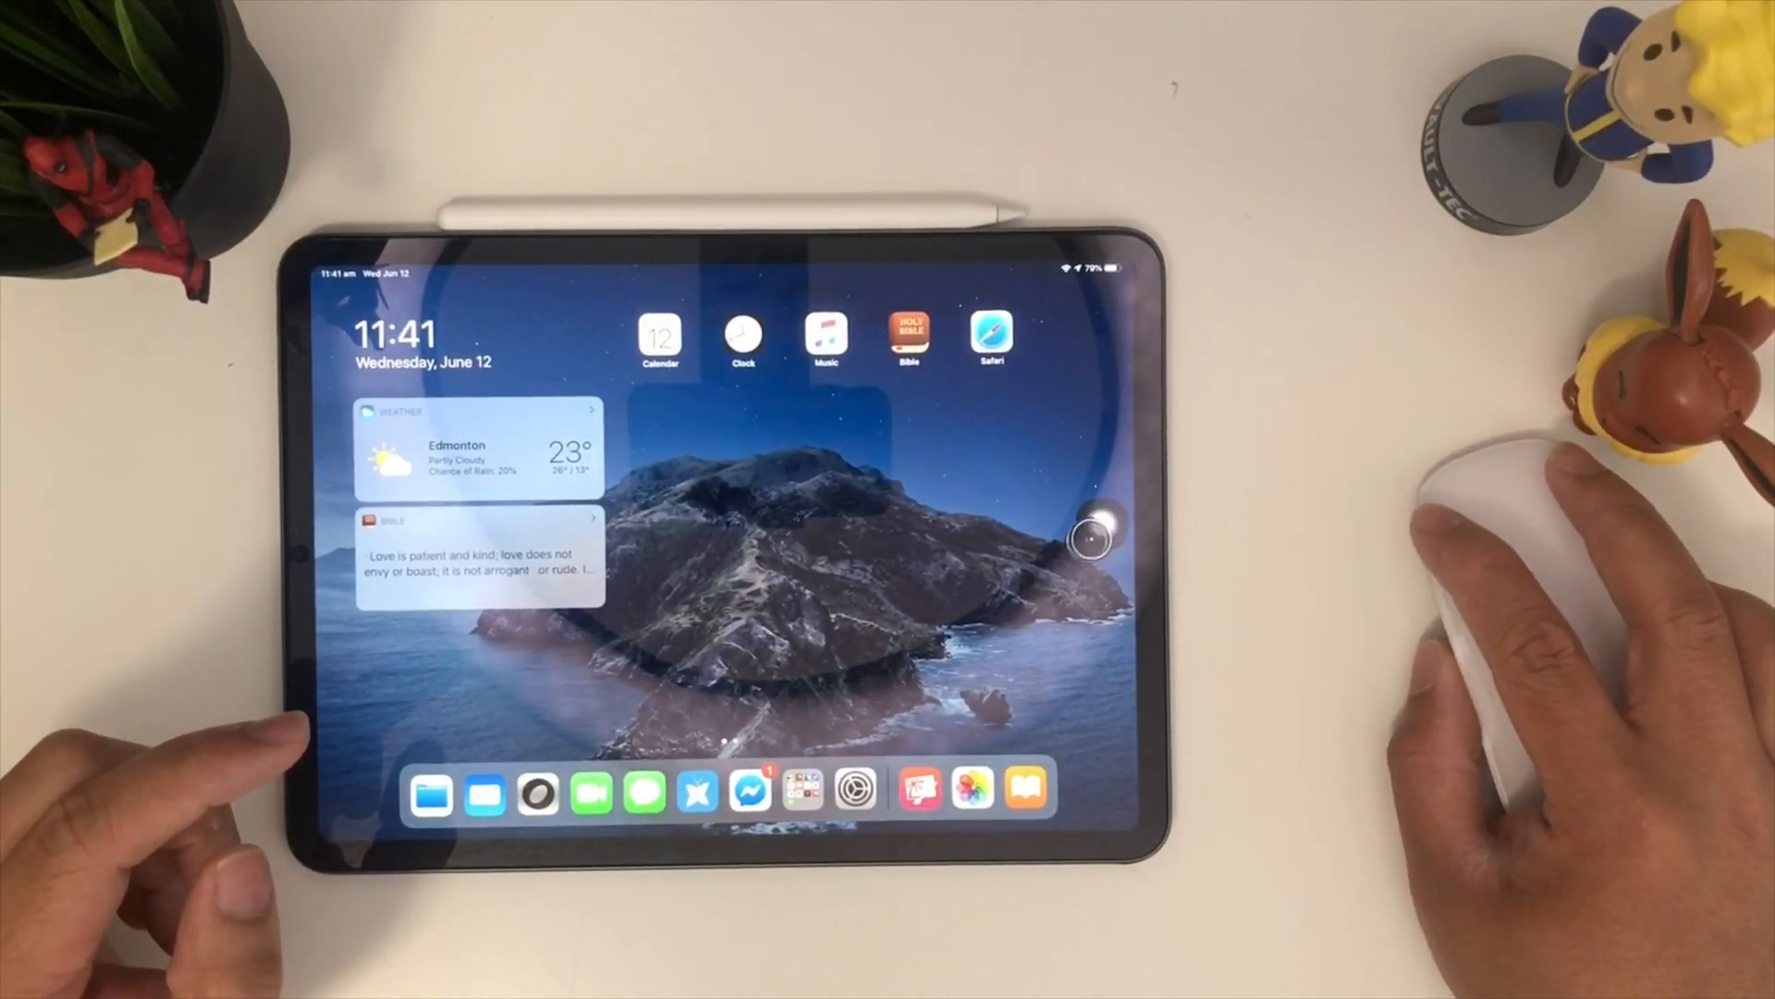
Open Spotlight search from the Home Screen with the mouse.
{"action": "left_click", "coordinate": [1093, 541]}
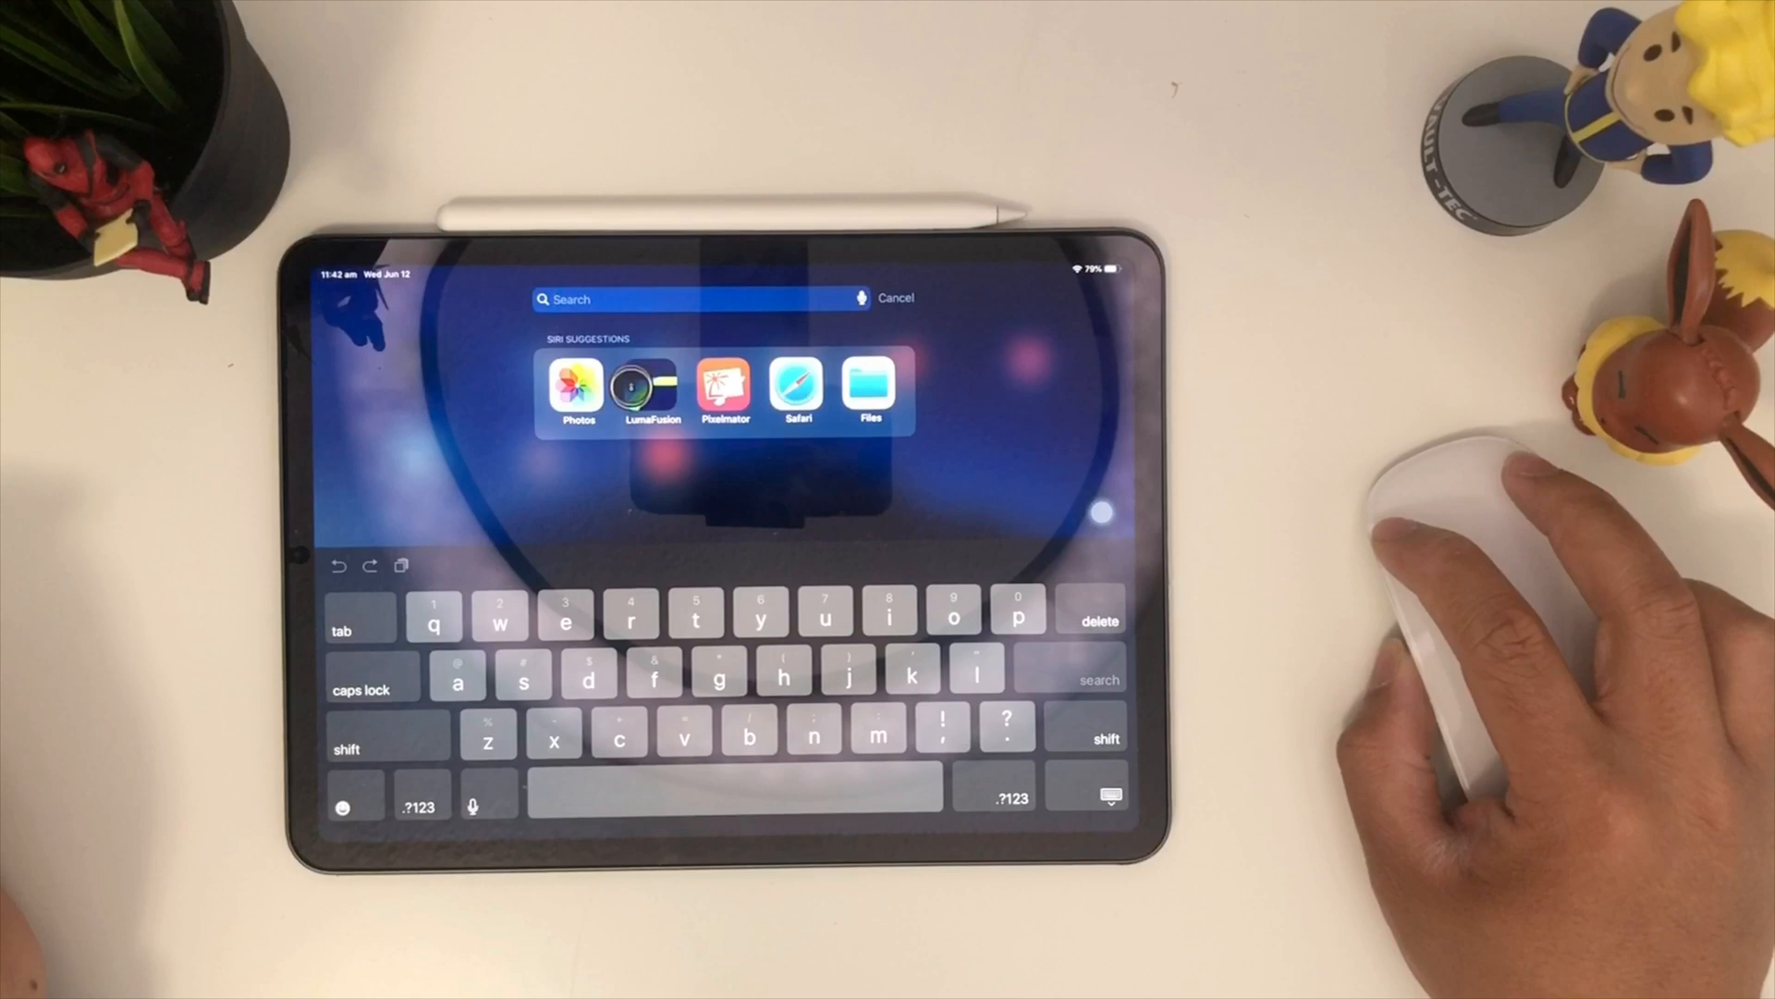
Launch LumaFusion from the Siri Suggestions row.
{"action": "left_click", "coordinate": [652, 388]}
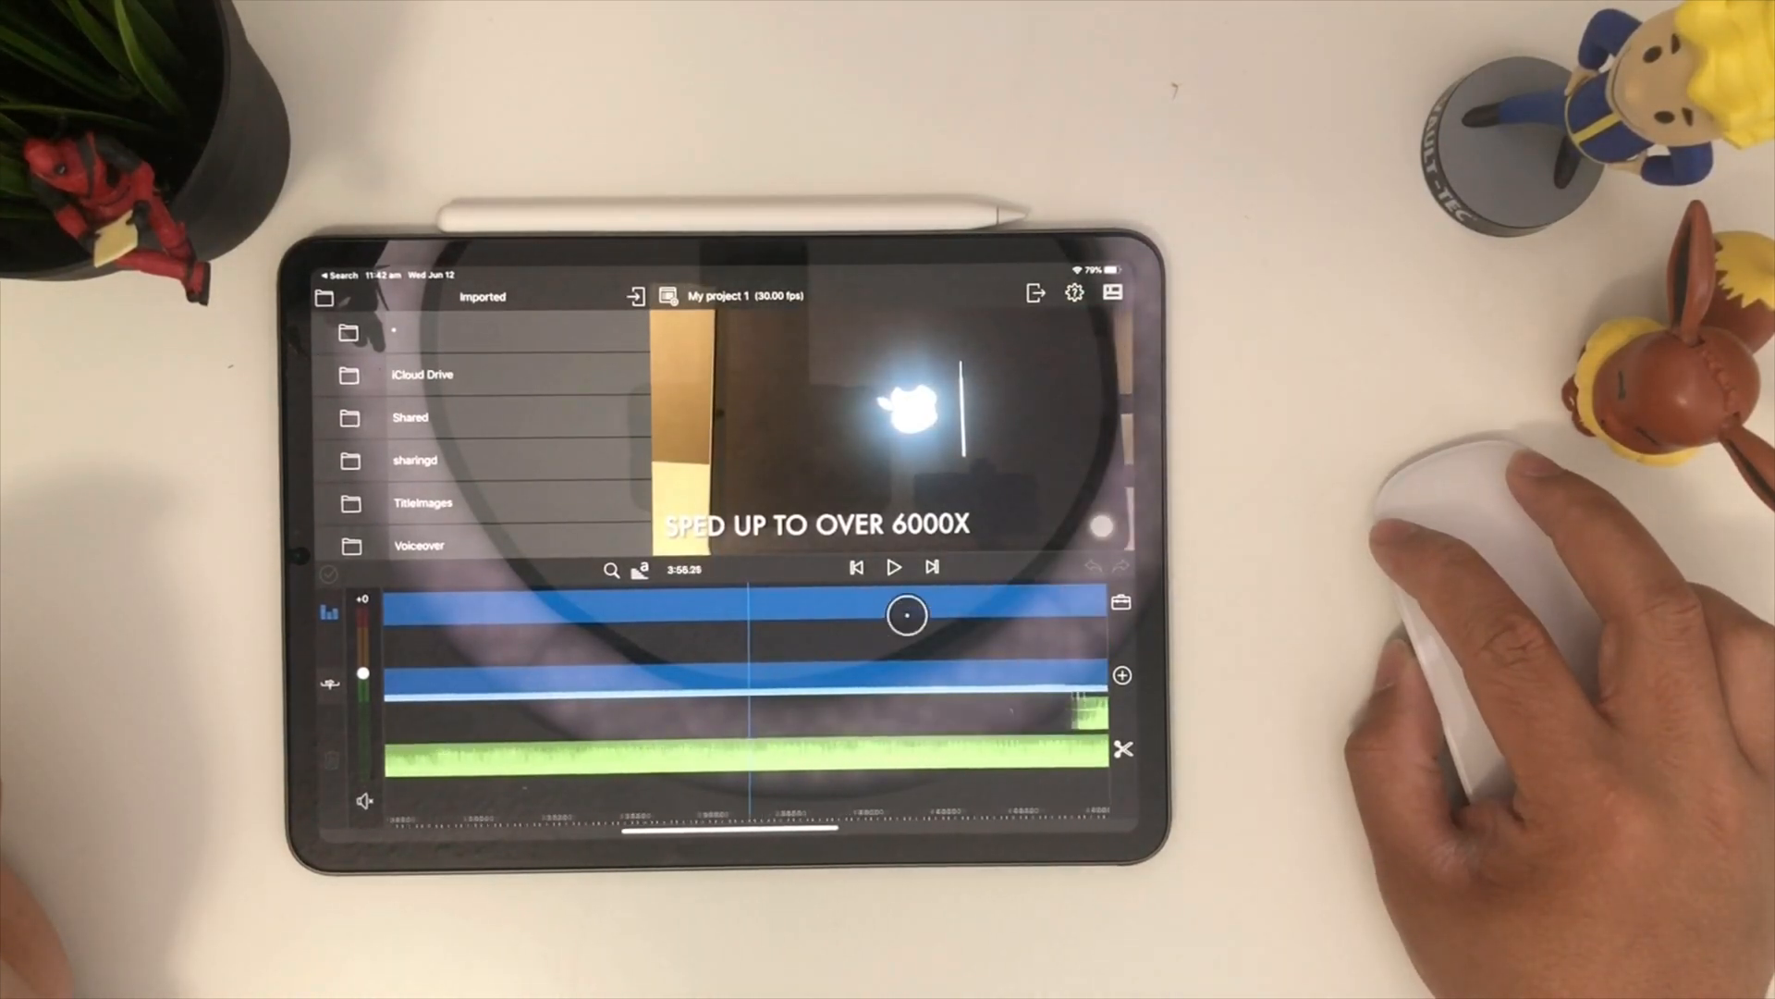
Scrub the My project 1 playhead back to about 3:48.10.
{"action": "left_click_drag", "start_coordinate": [906, 615], "coordinate": [758, 615]}
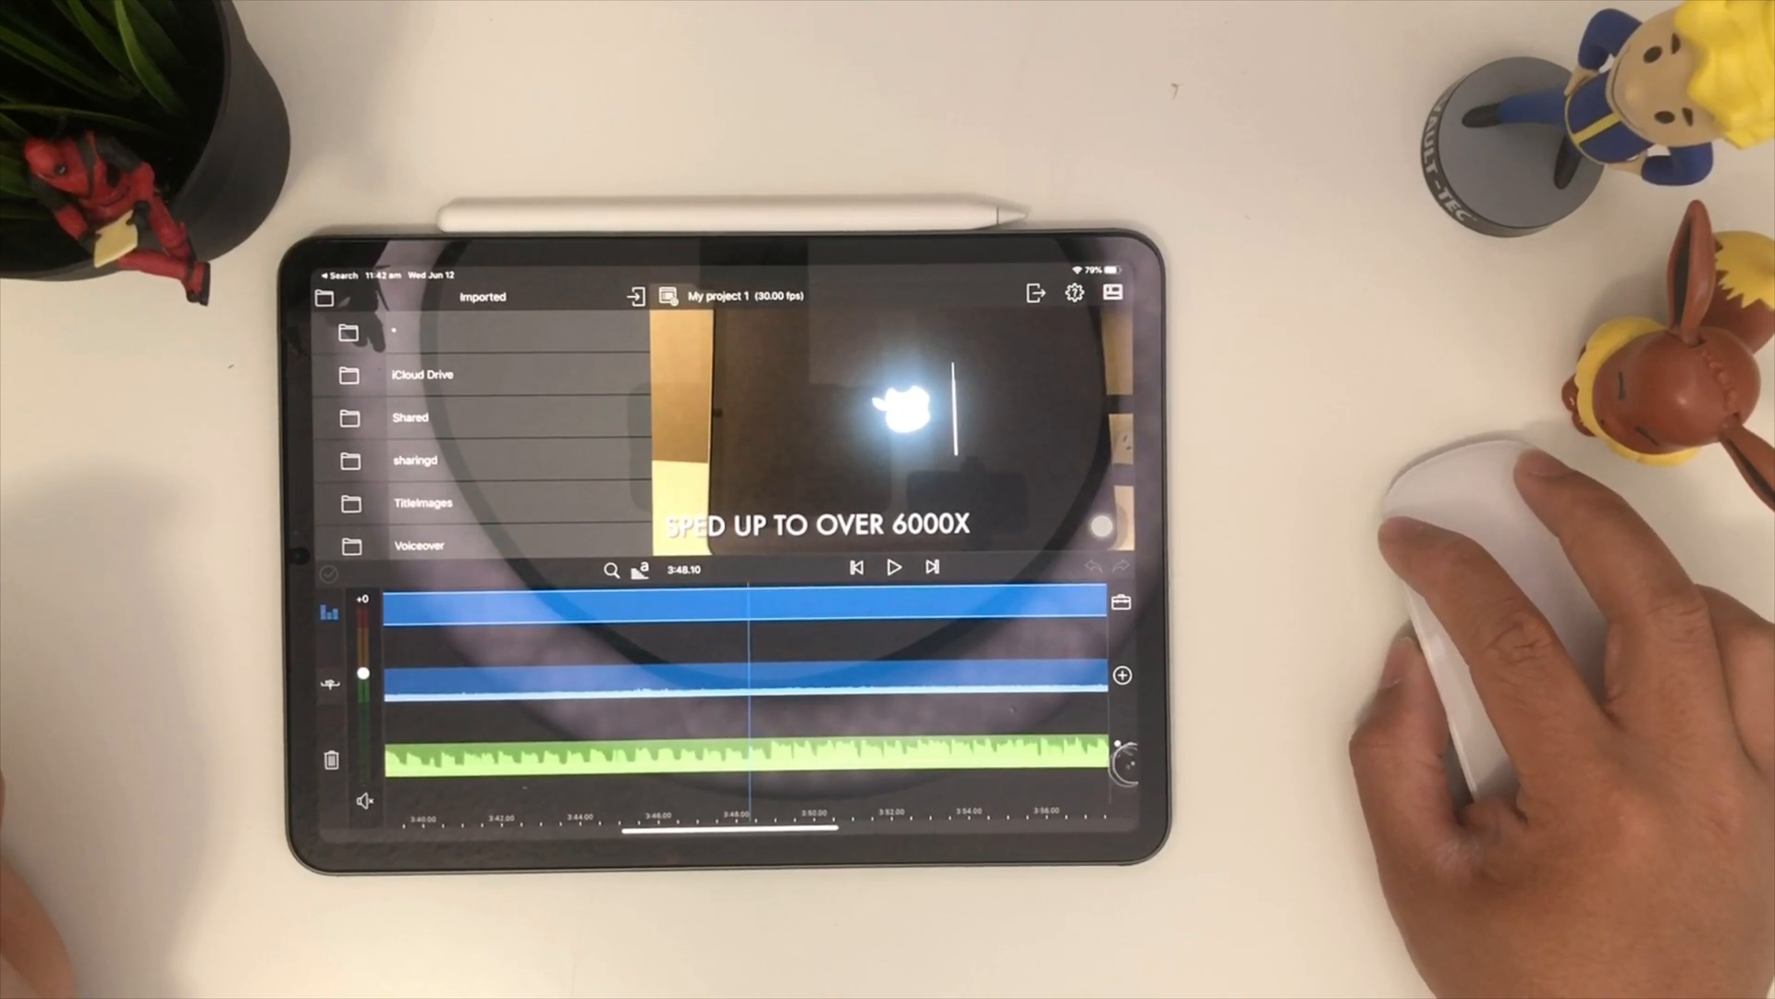
{"action": "left_click", "coordinate": [748, 604]}
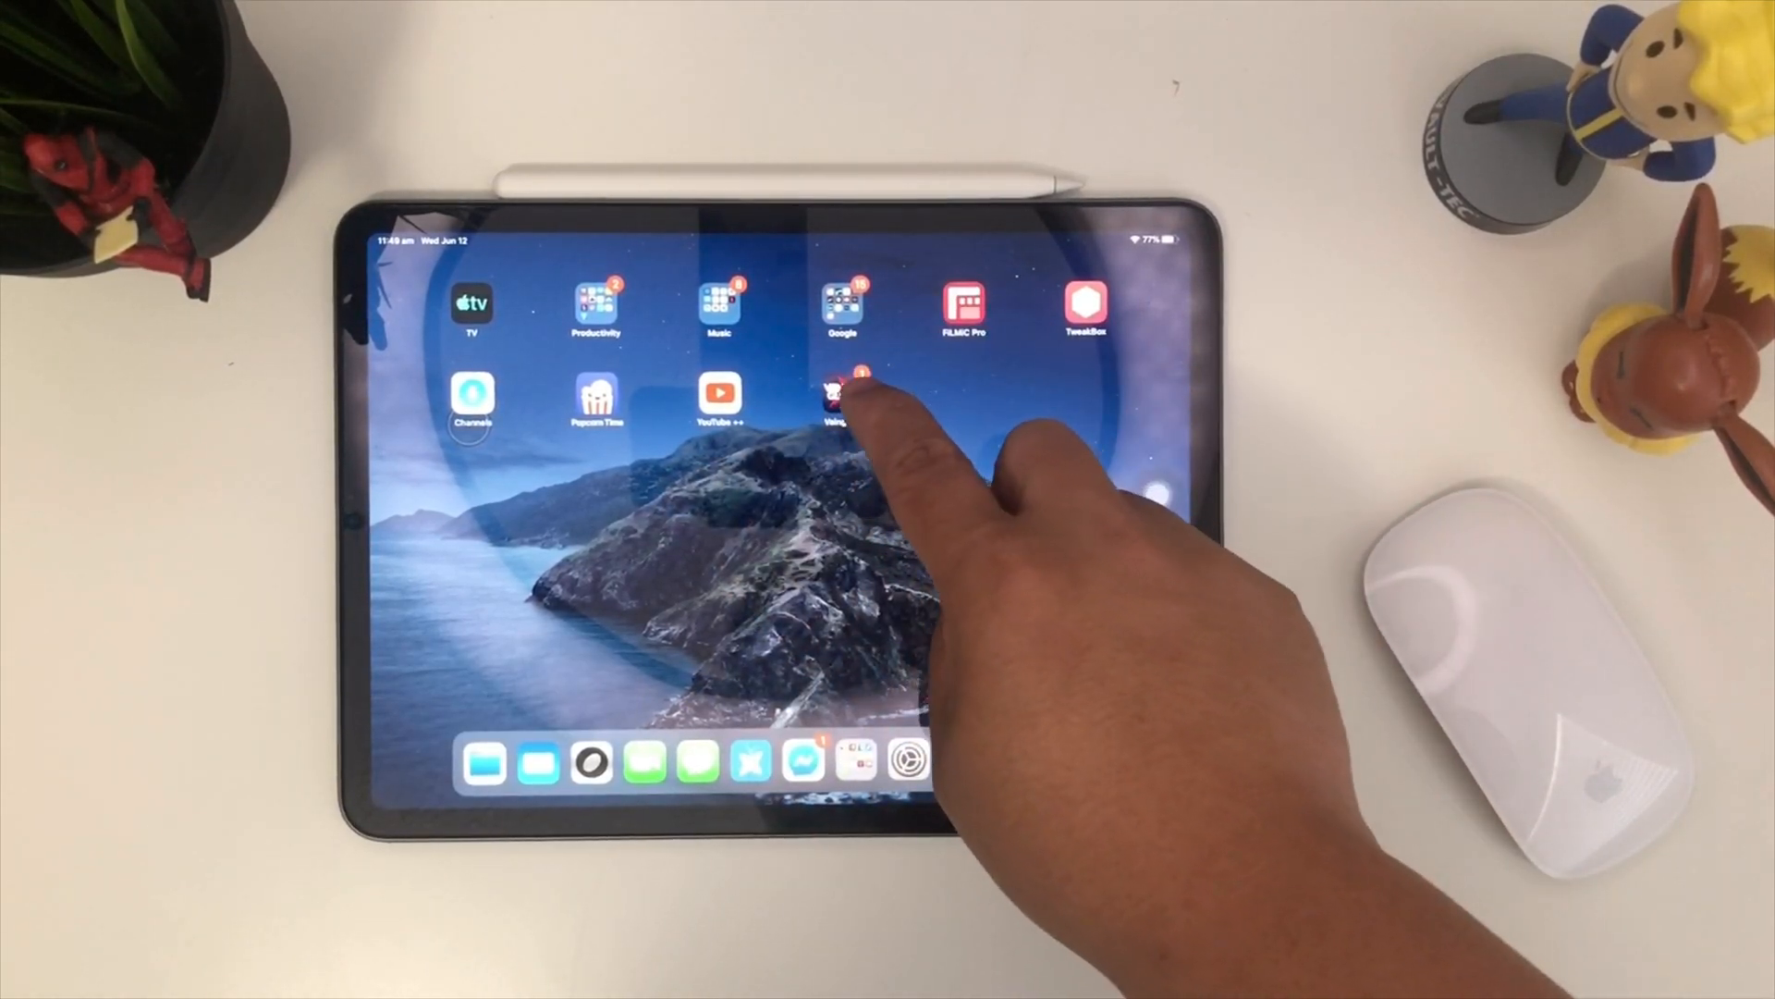
Launch Vainglory from the Home Screen and enter a match.
{"action": "left_click", "coordinate": [839, 398]}
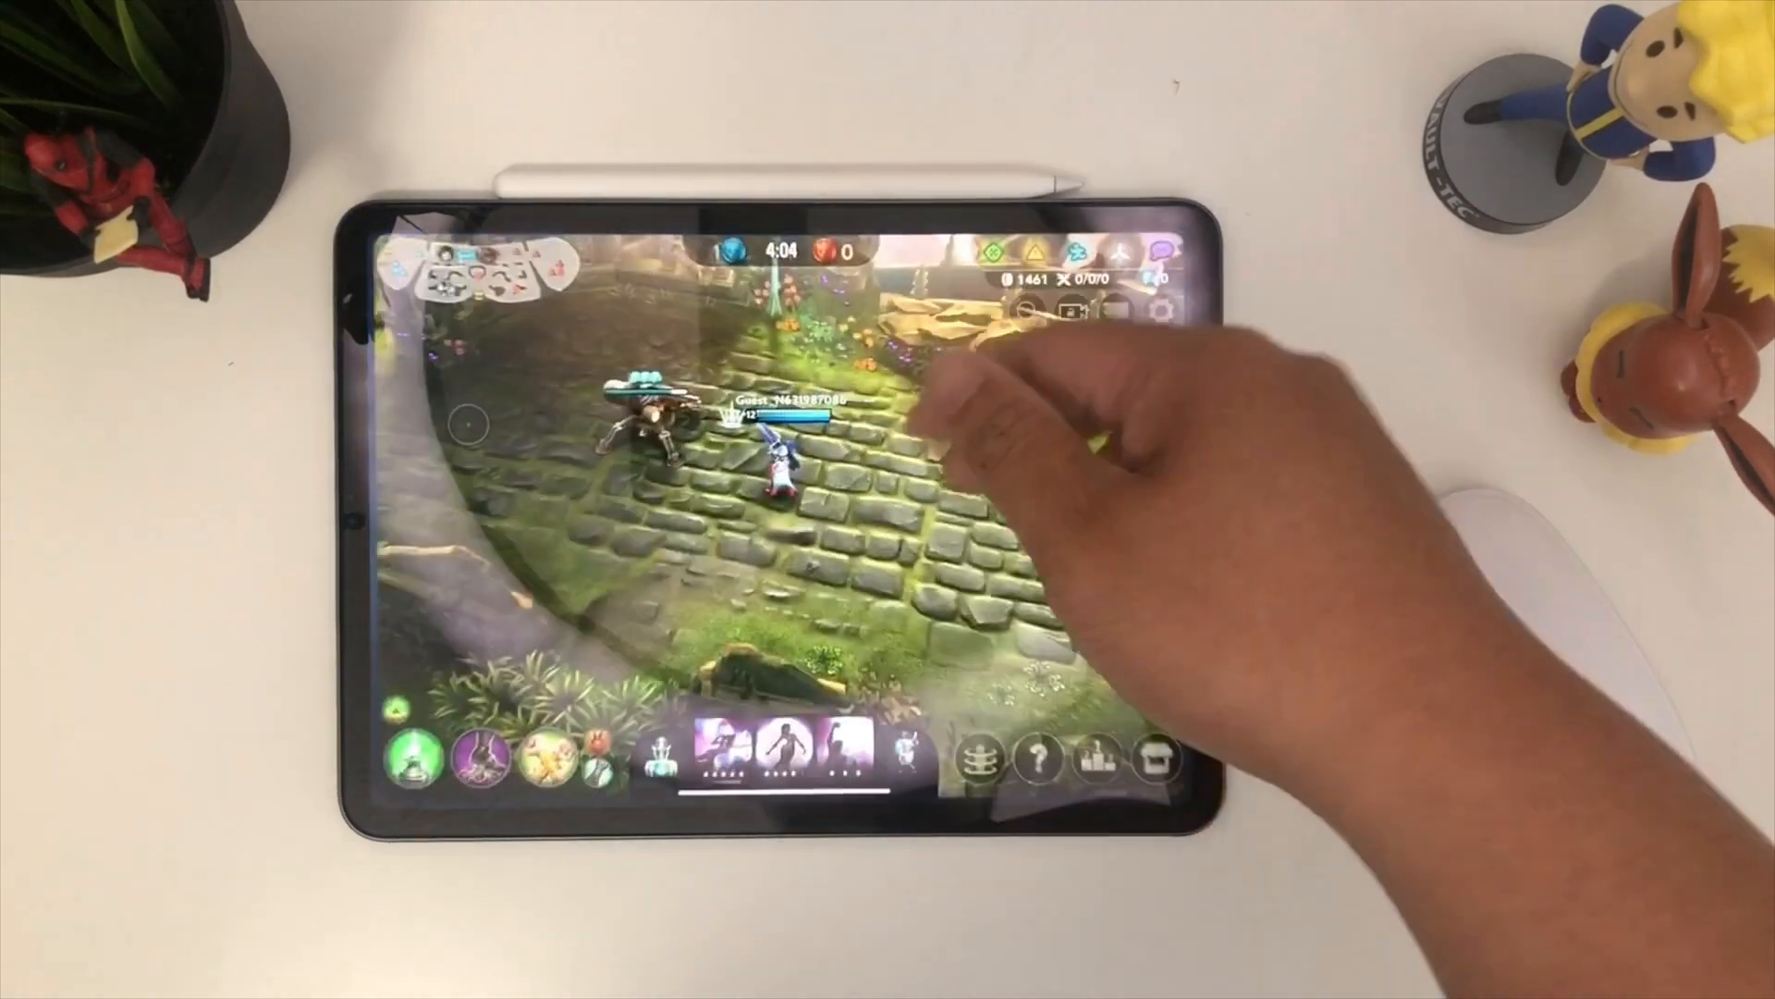